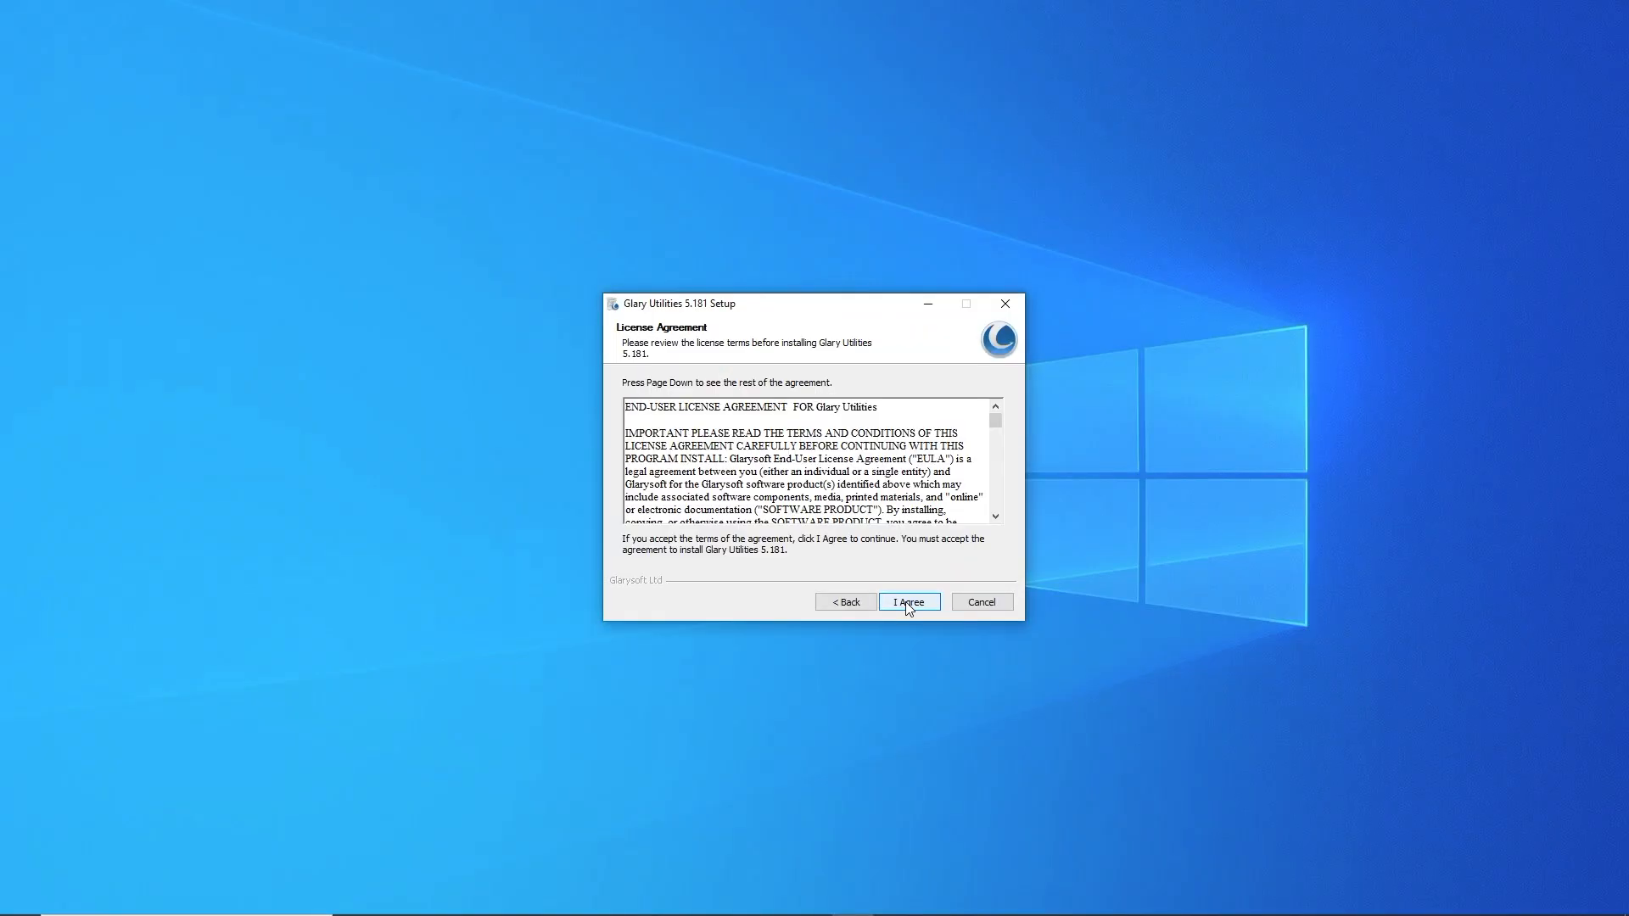
Accept the Glary Utilities 5.181 license agreement and finish installing to the overview window
left_click(907, 602)
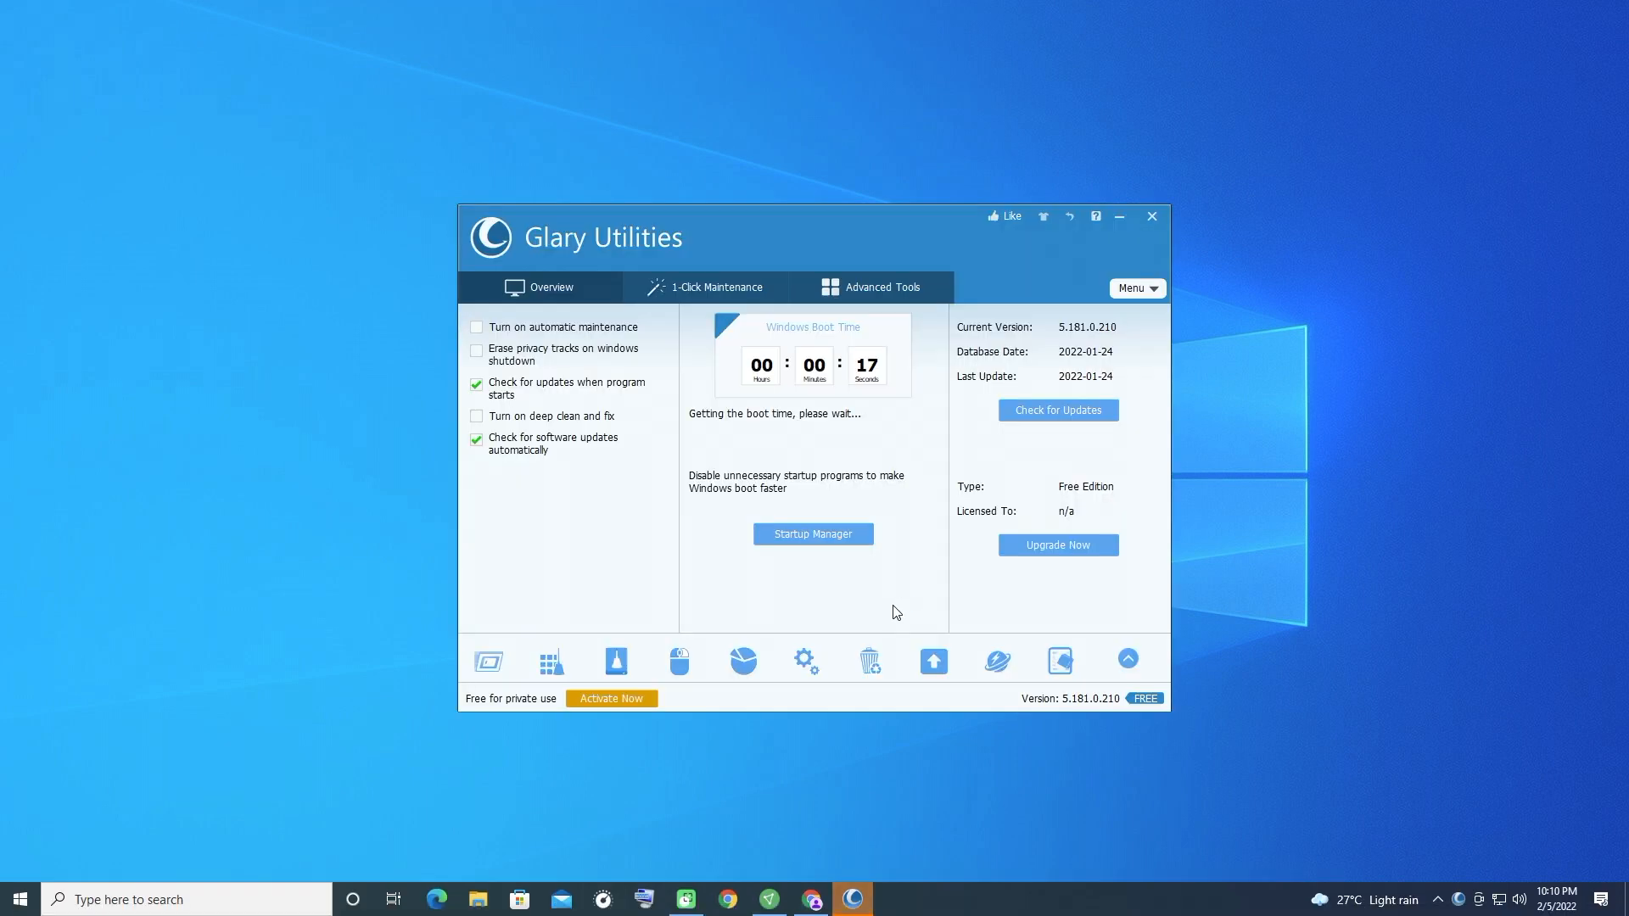
Disable startup programs such as Opera Browser Assistant in Startup Manager, then view services
left_click(813, 534)
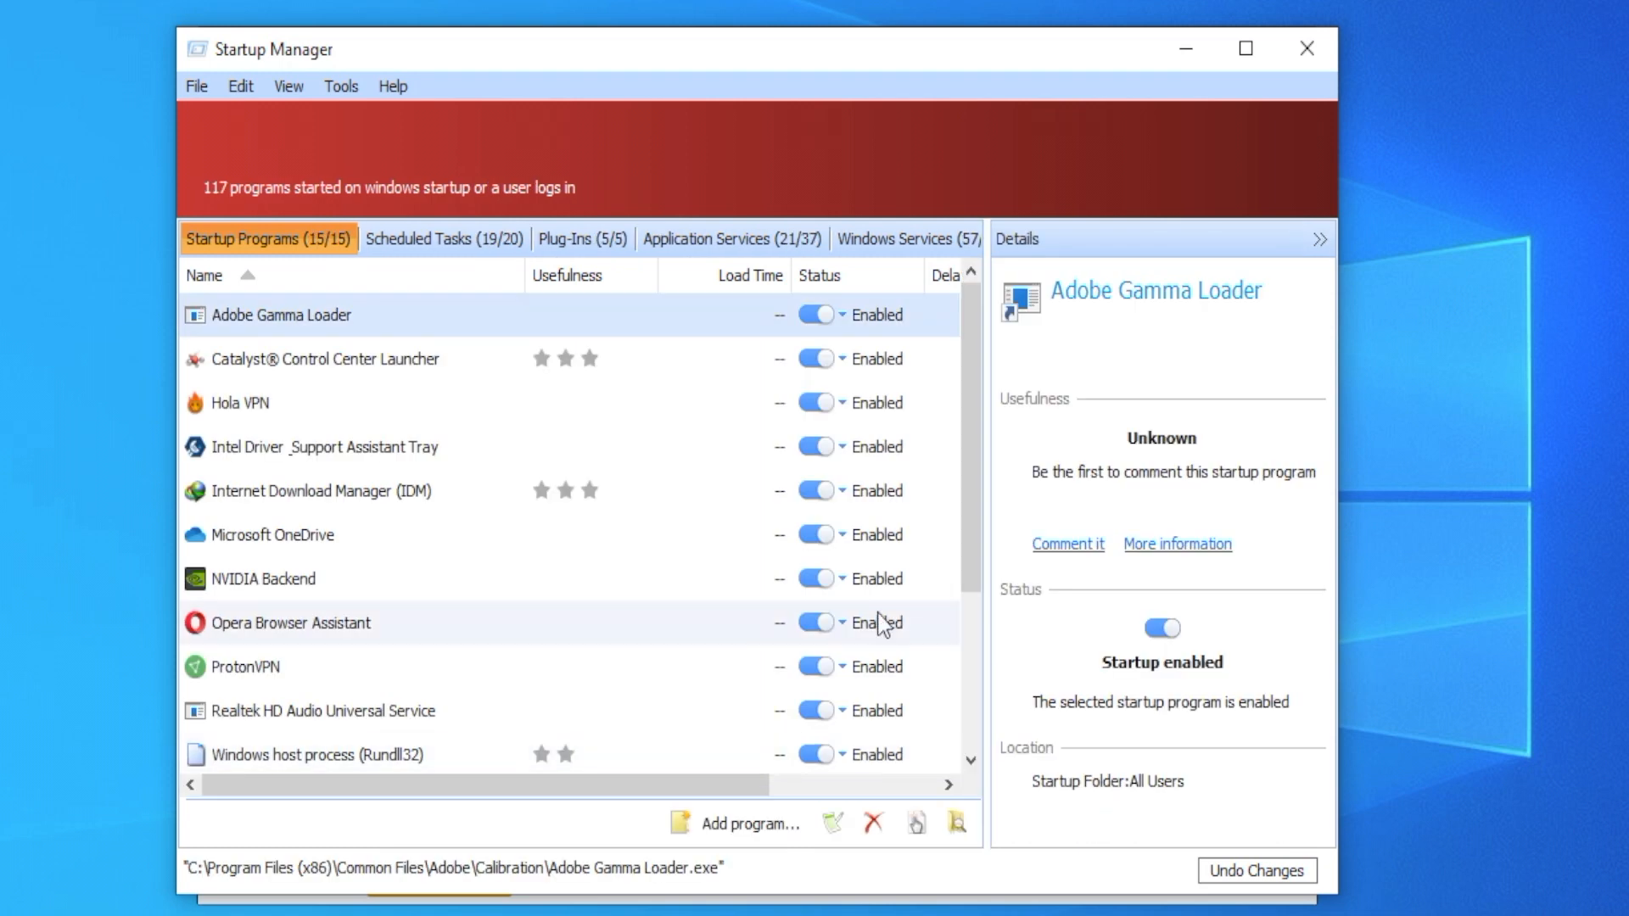
left_click(813, 622)
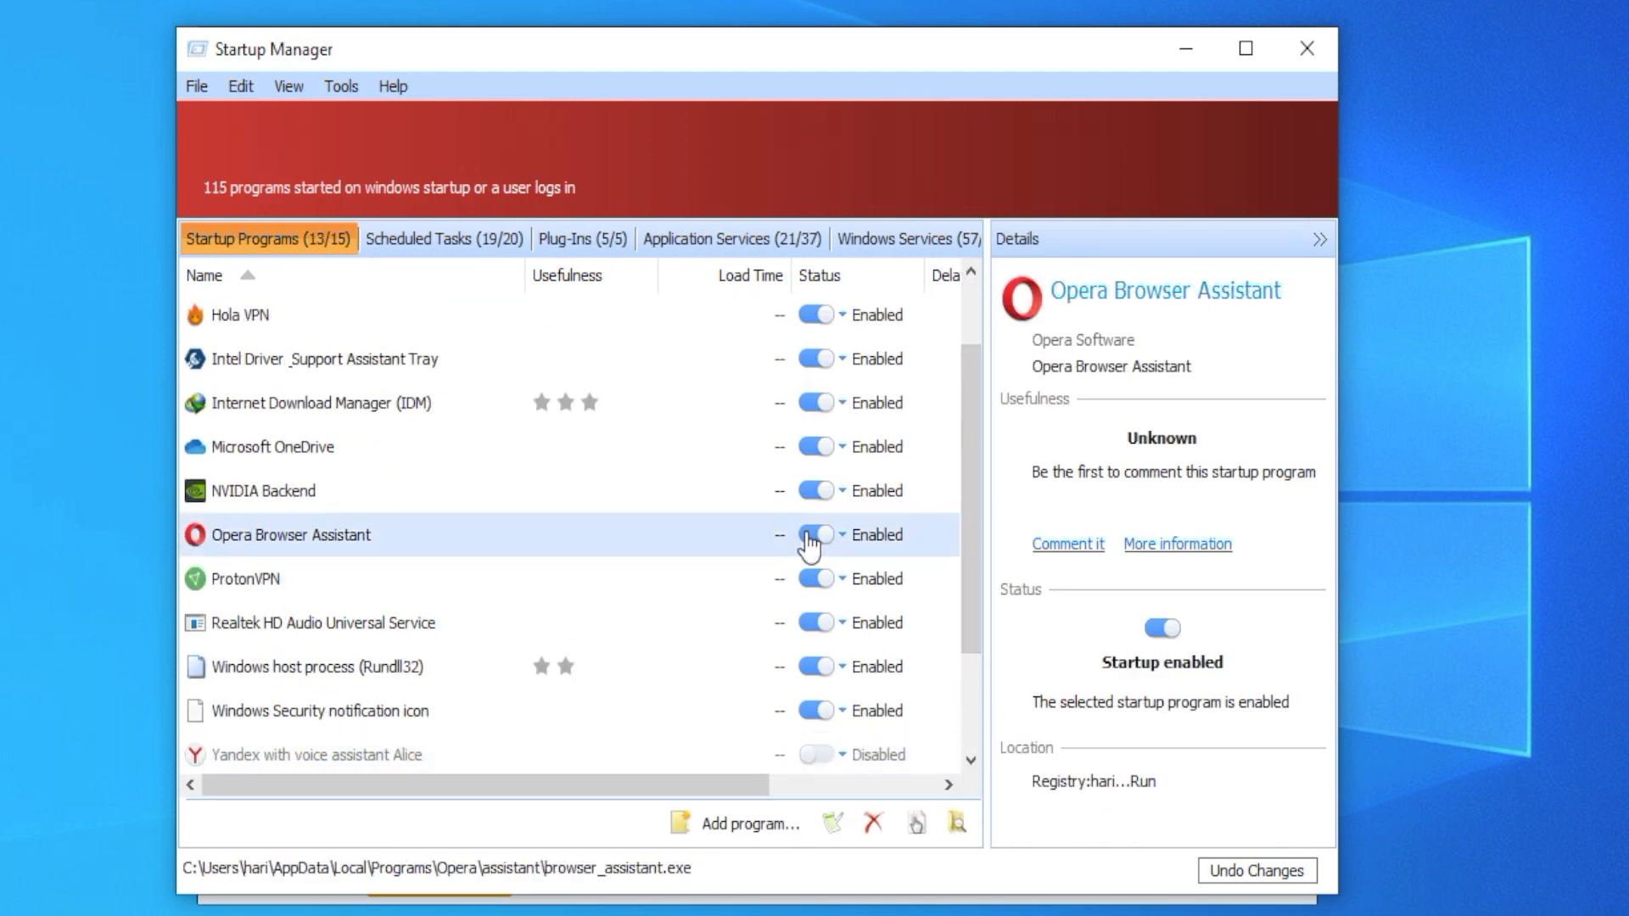
left_click(814, 534)
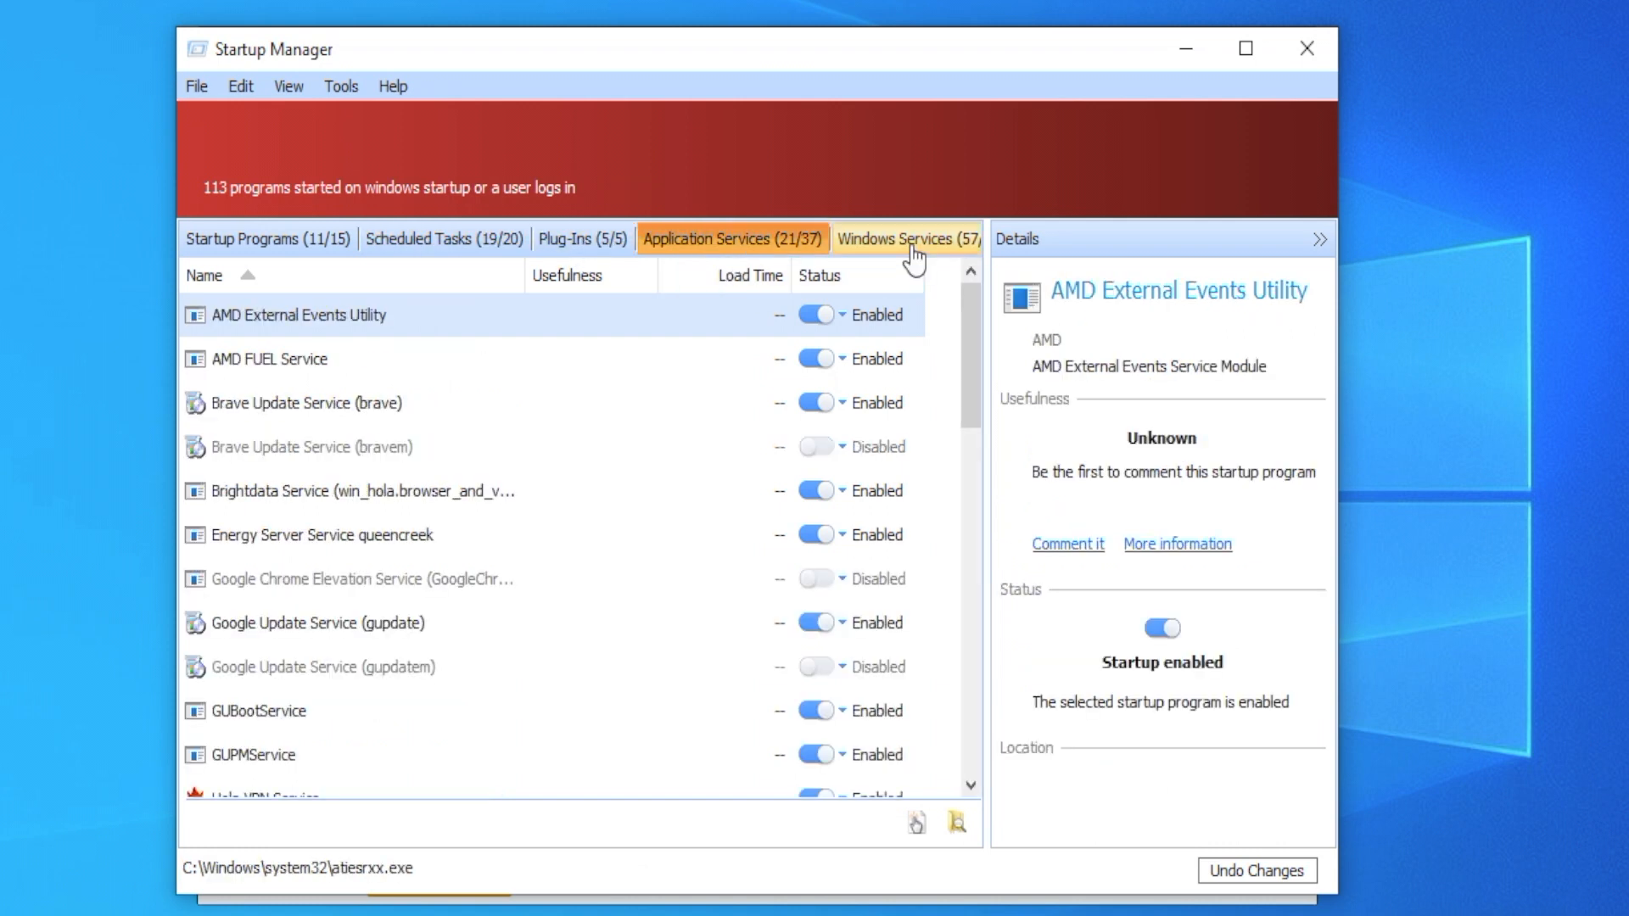
left_click(899, 240)
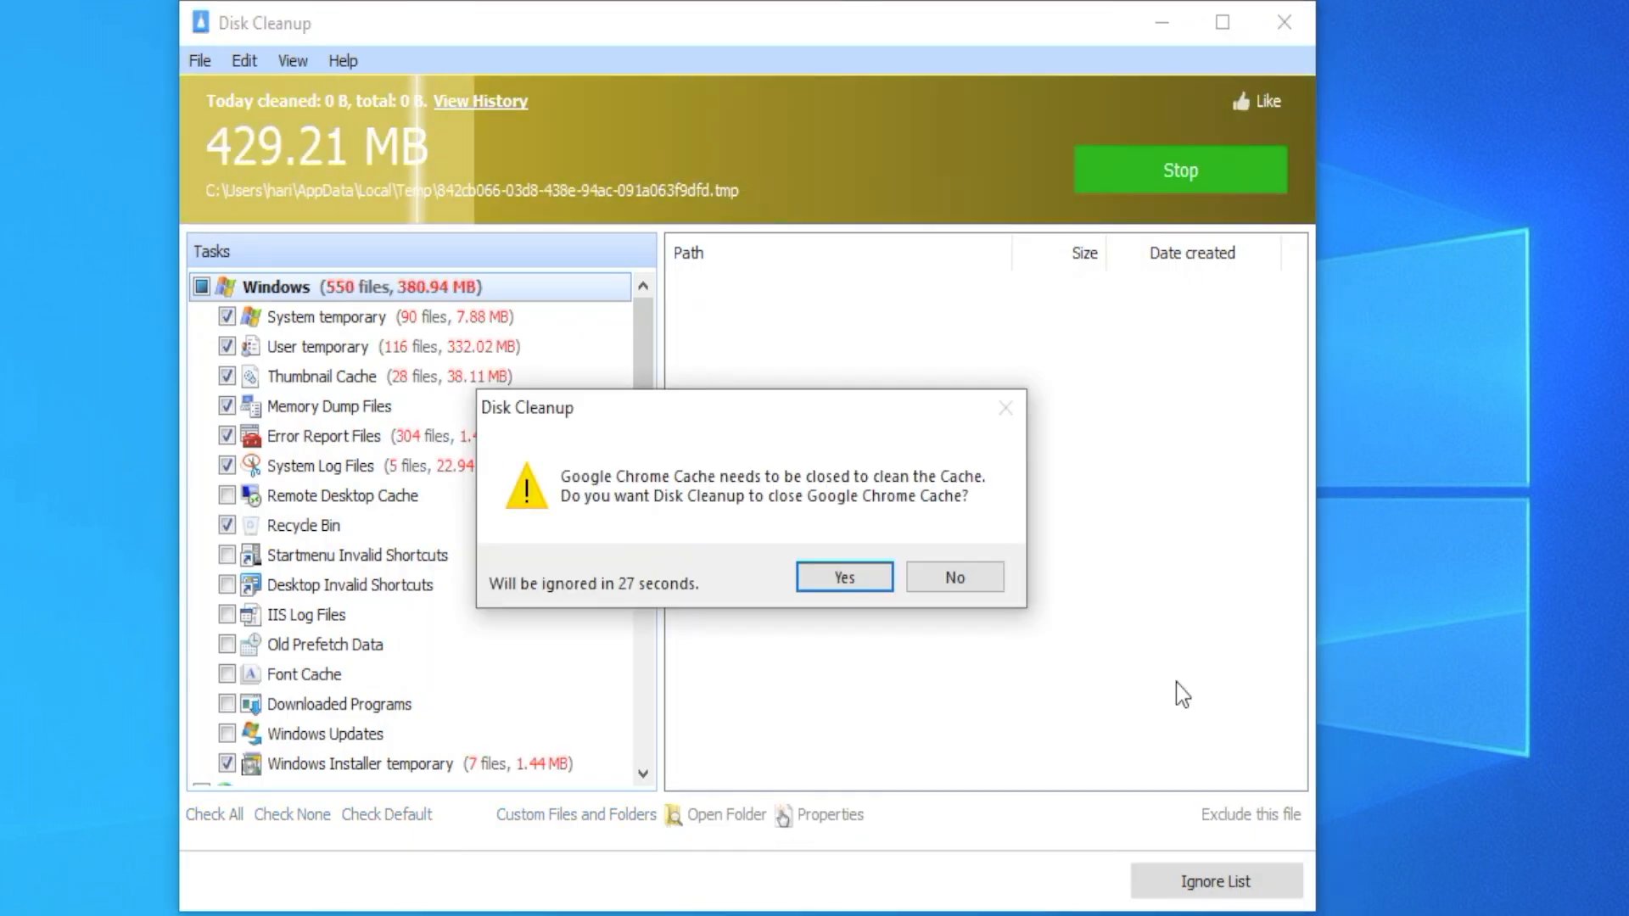
Let Disk Cleanup close Chrome's cache, then scan and repair registry and shortcut issues
left_click(843, 577)
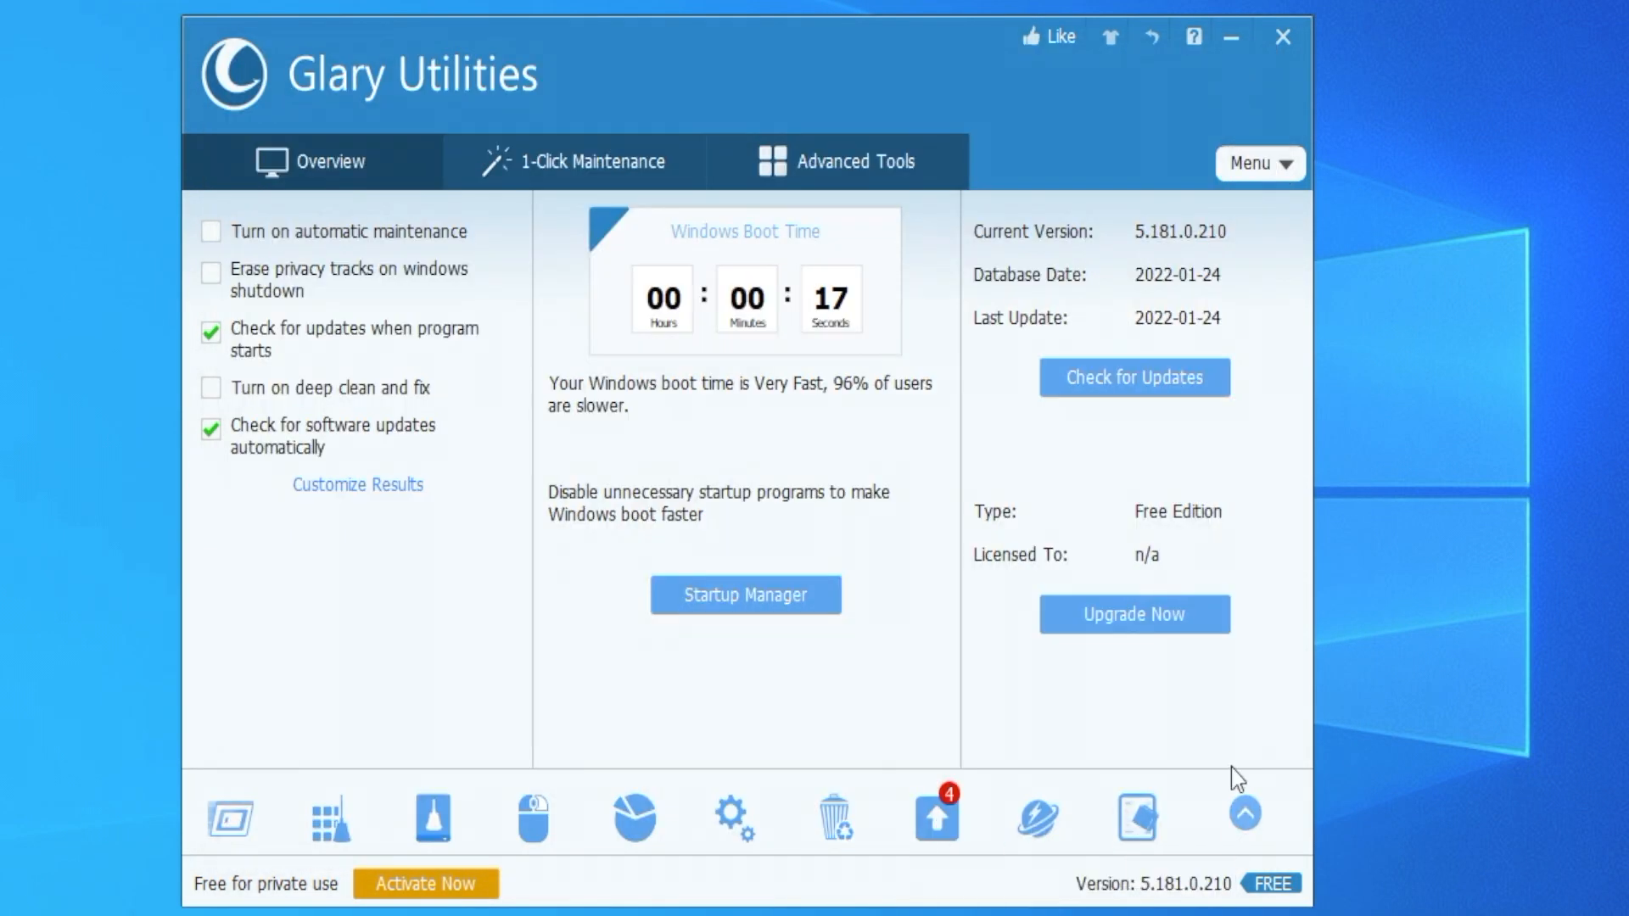
left_click(589, 162)
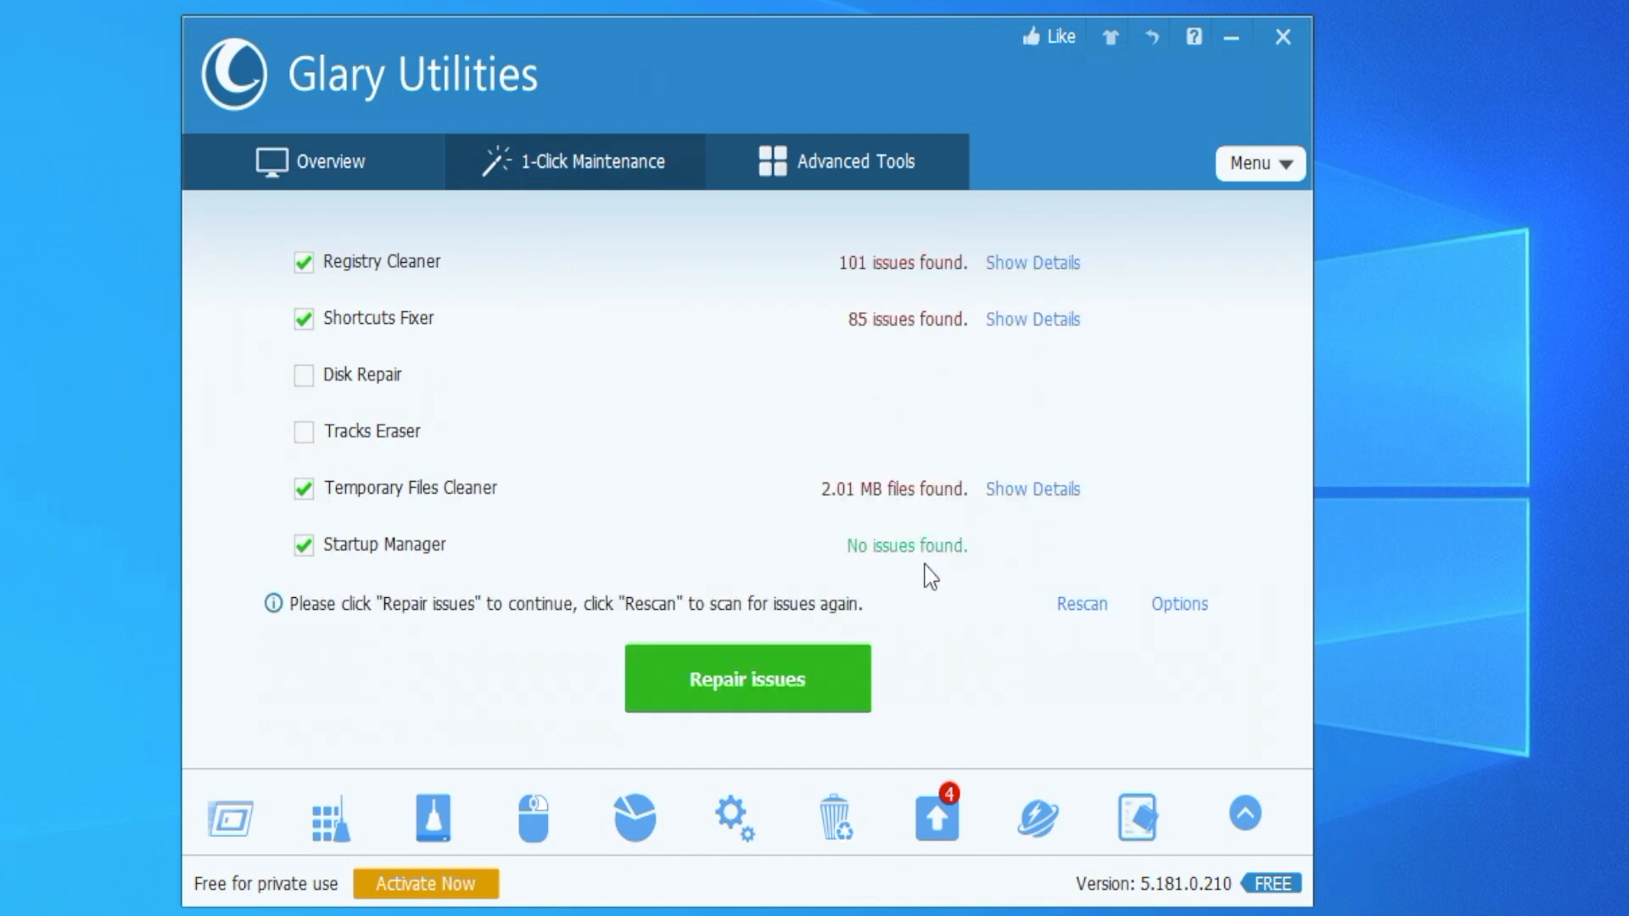
left_click(746, 679)
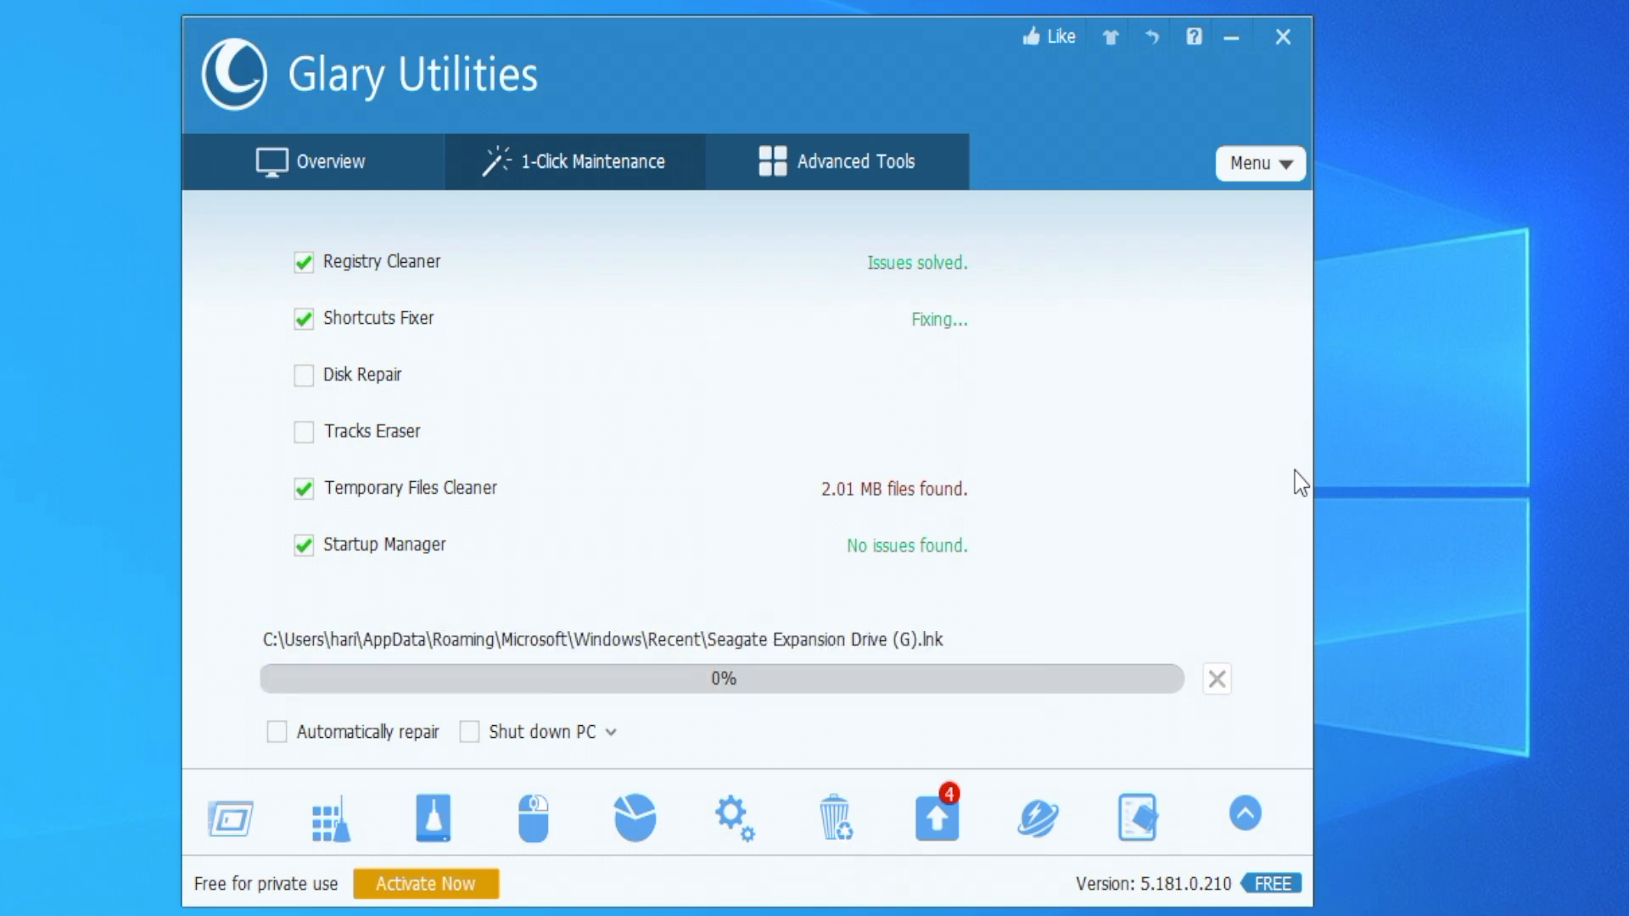
Browse the Advanced Tools categories Privacy & Security, Files & Folders and System Tools
left_click(838, 161)
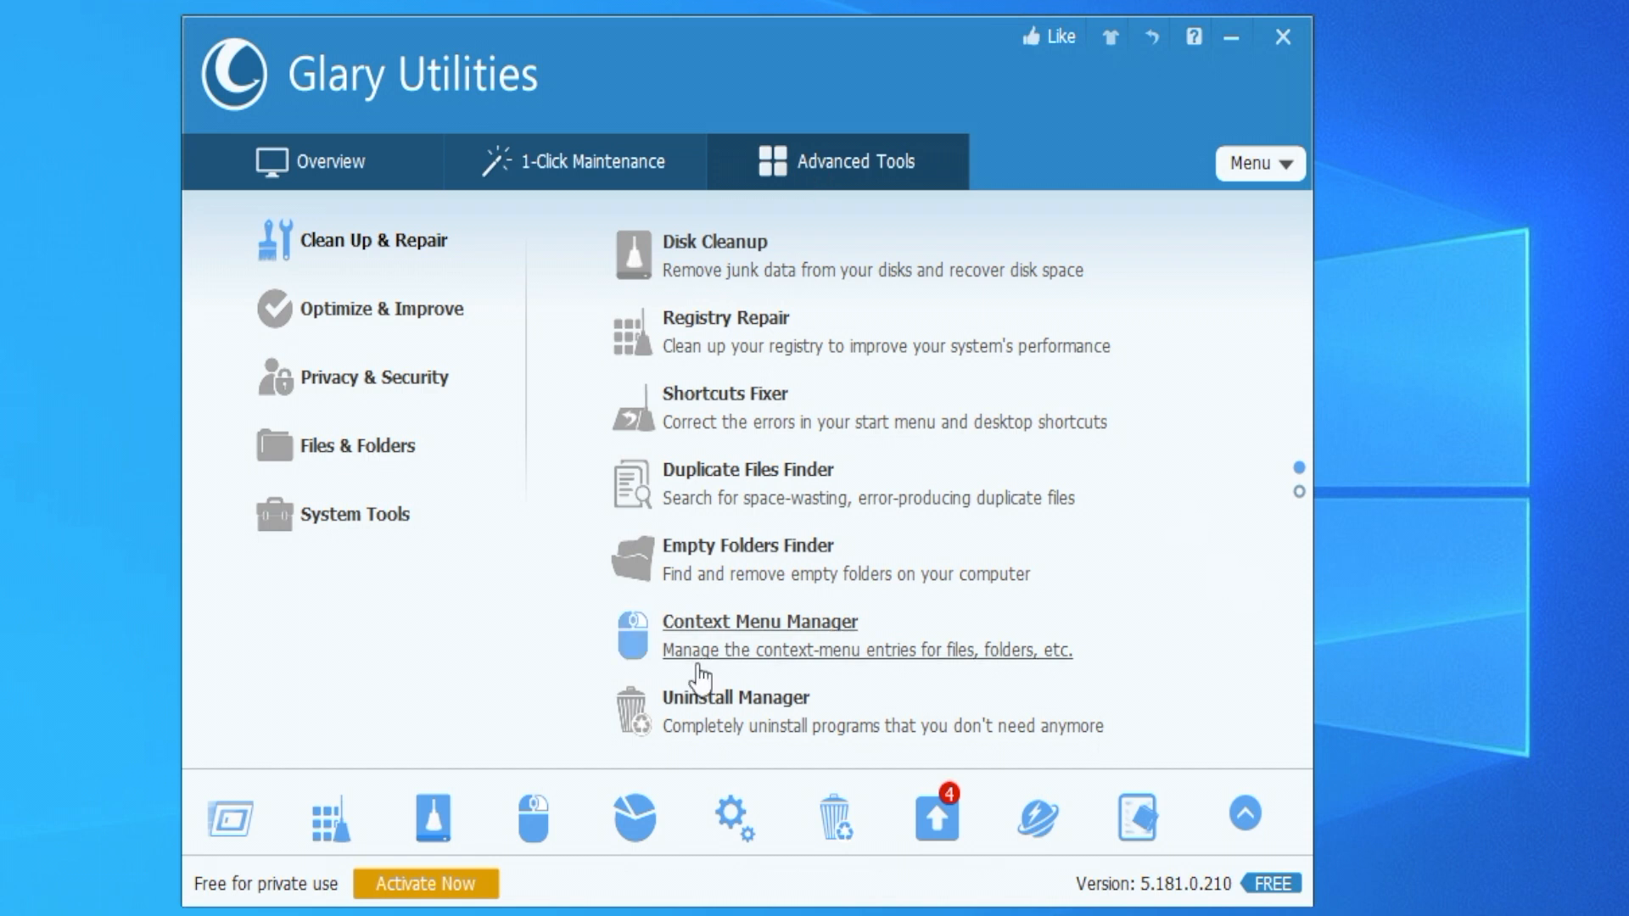
left_click(357, 446)
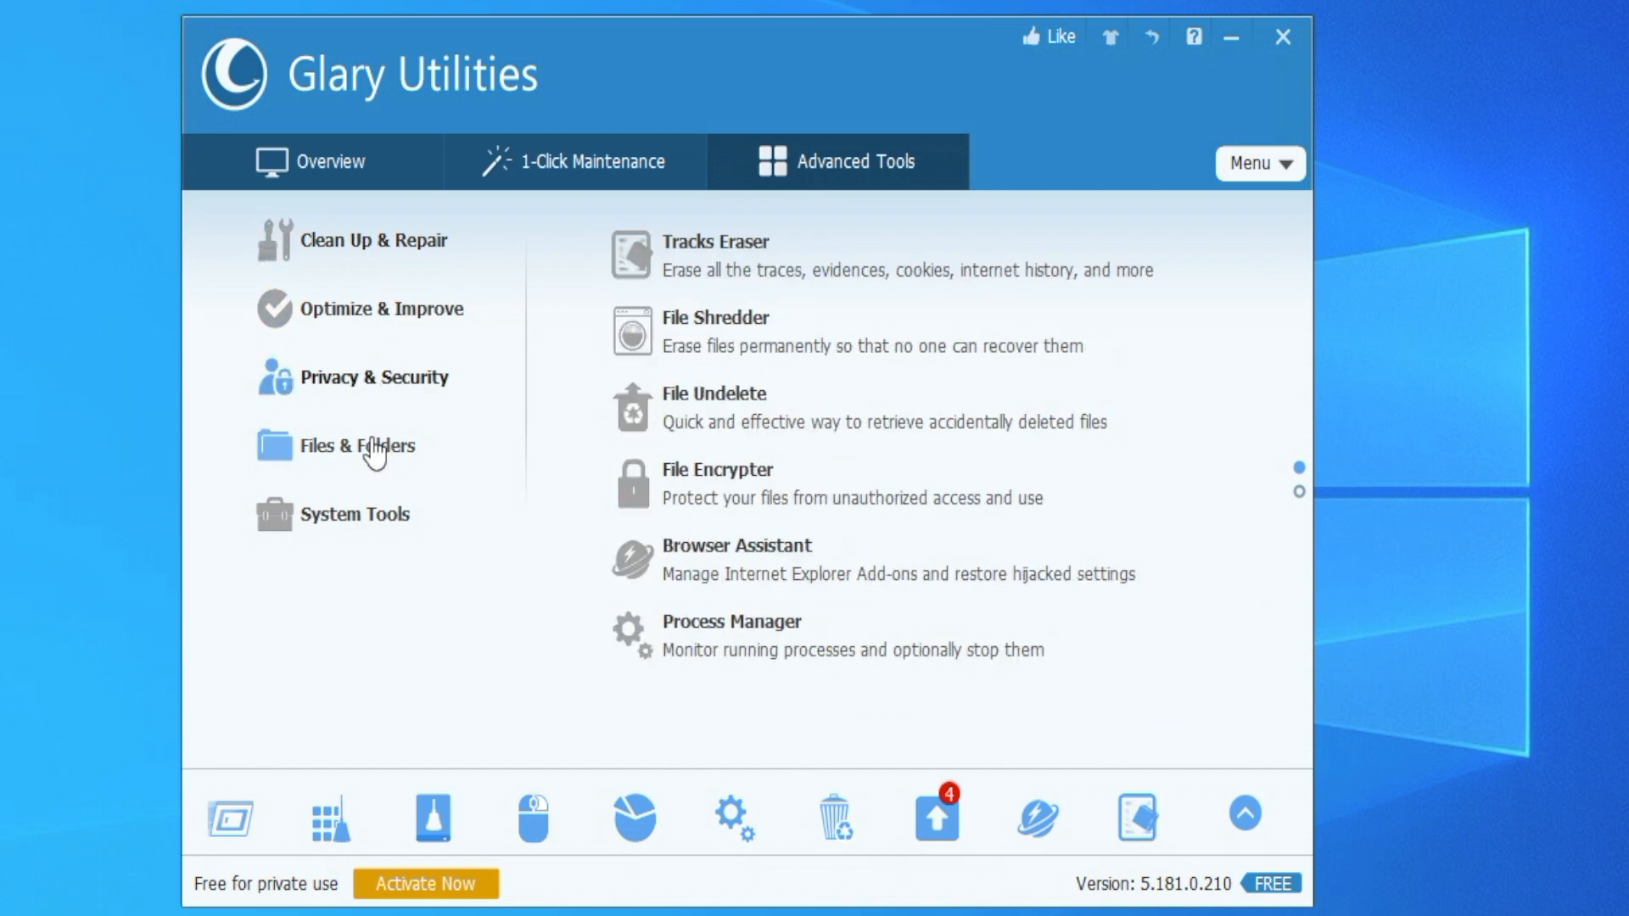
left_click(355, 515)
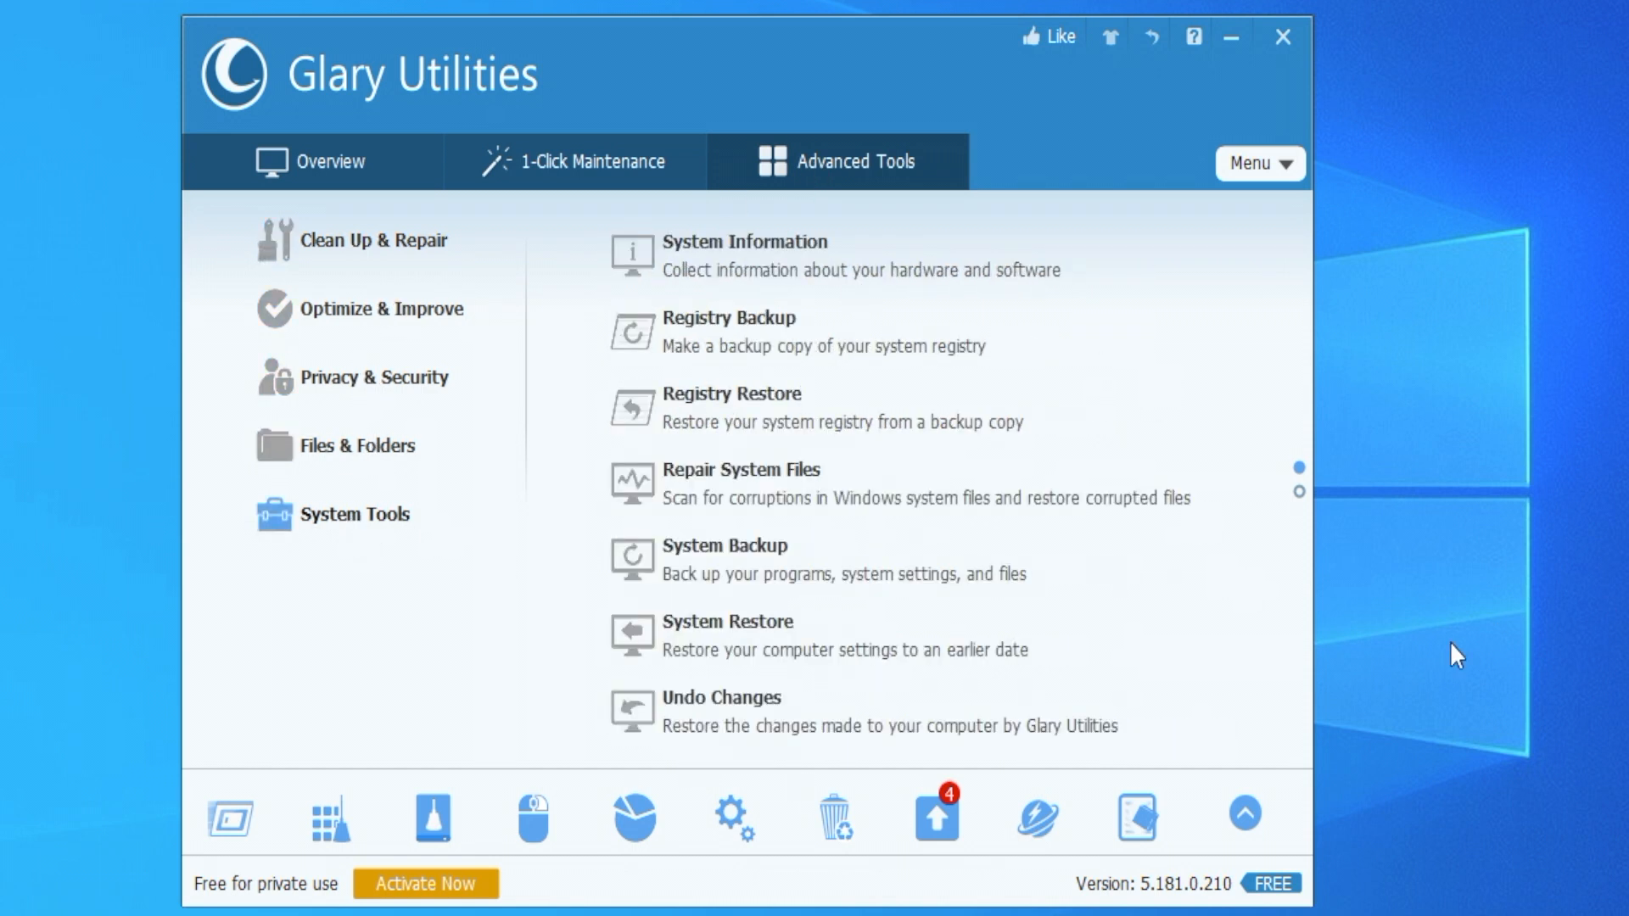
left_click(325, 163)
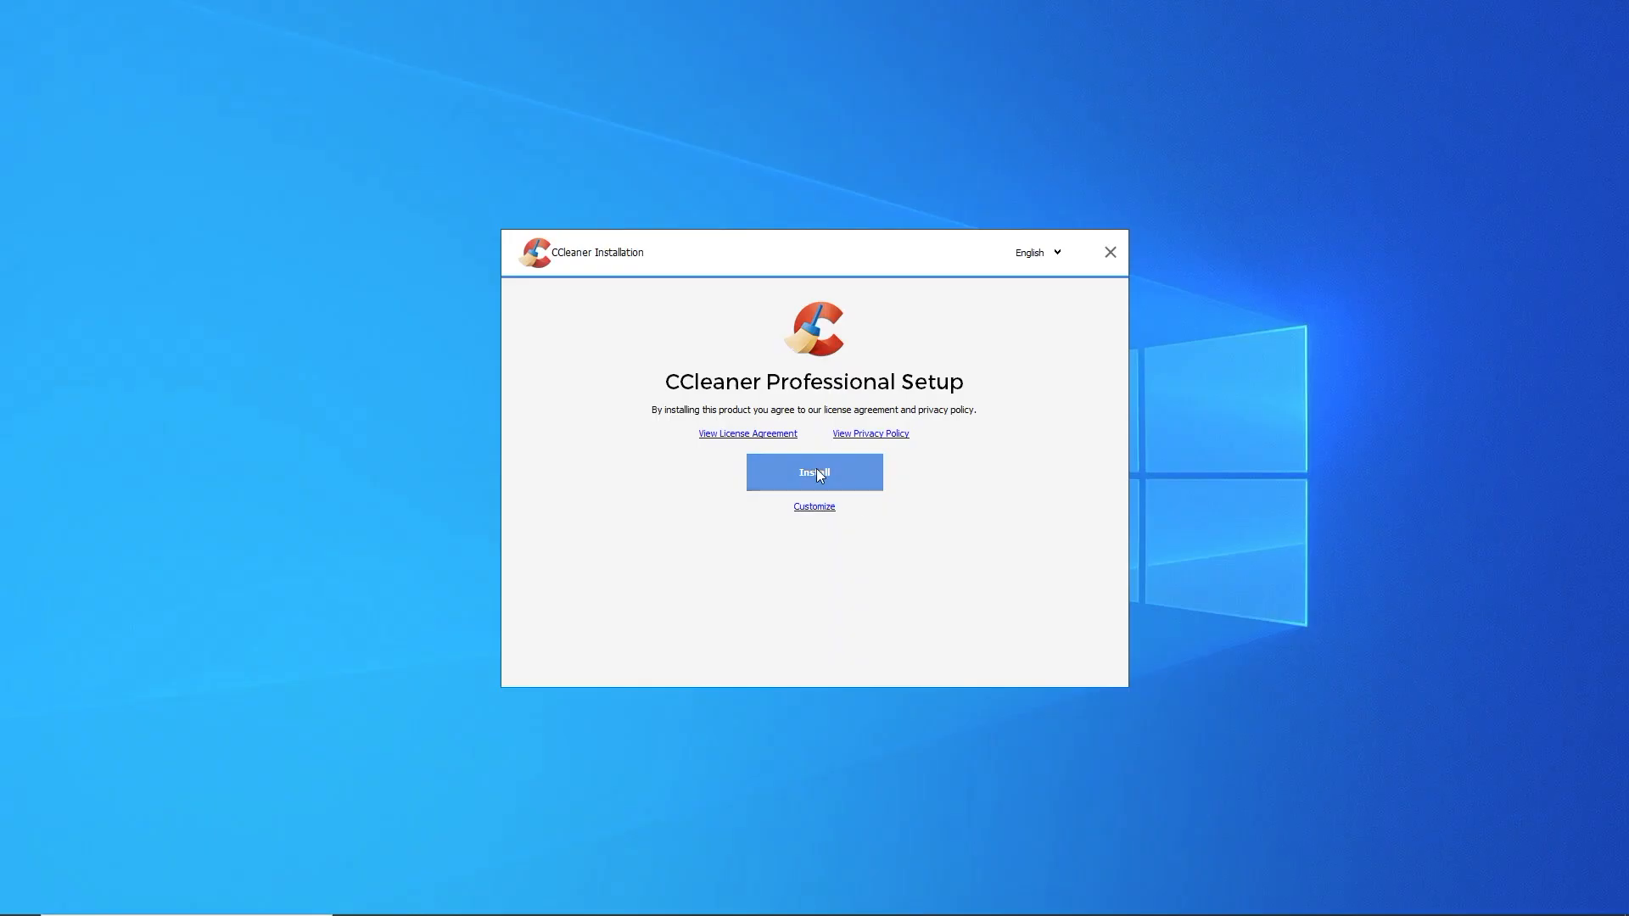
Install CCleaner Professional and run it, showing the 14-day trial features screen
left_click(814, 471)
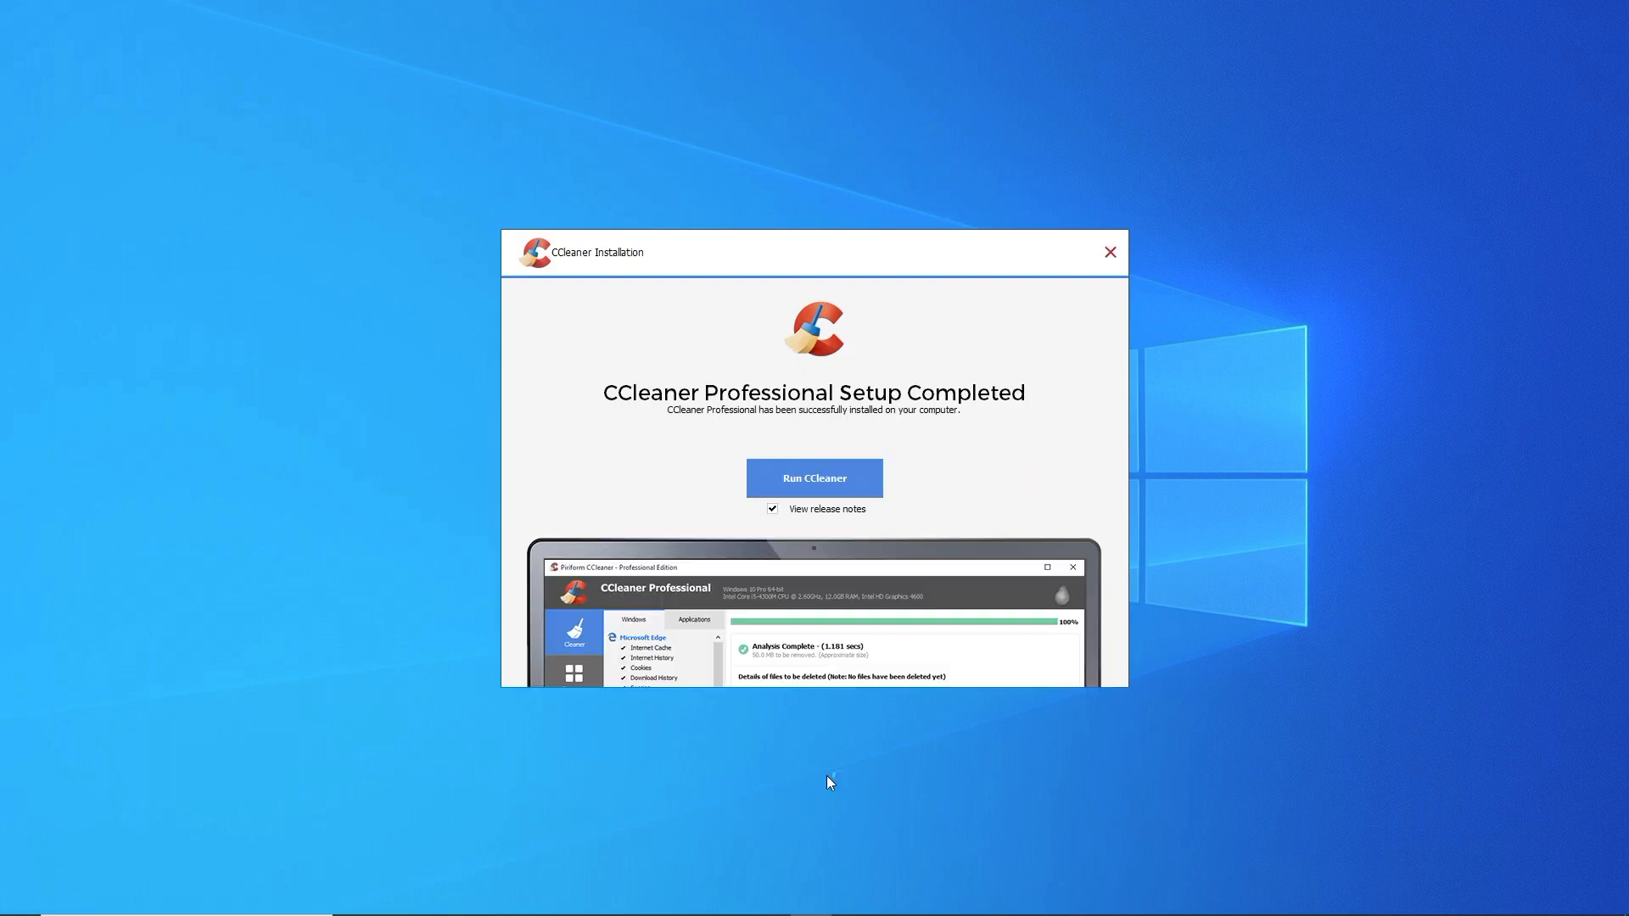
left_click(814, 478)
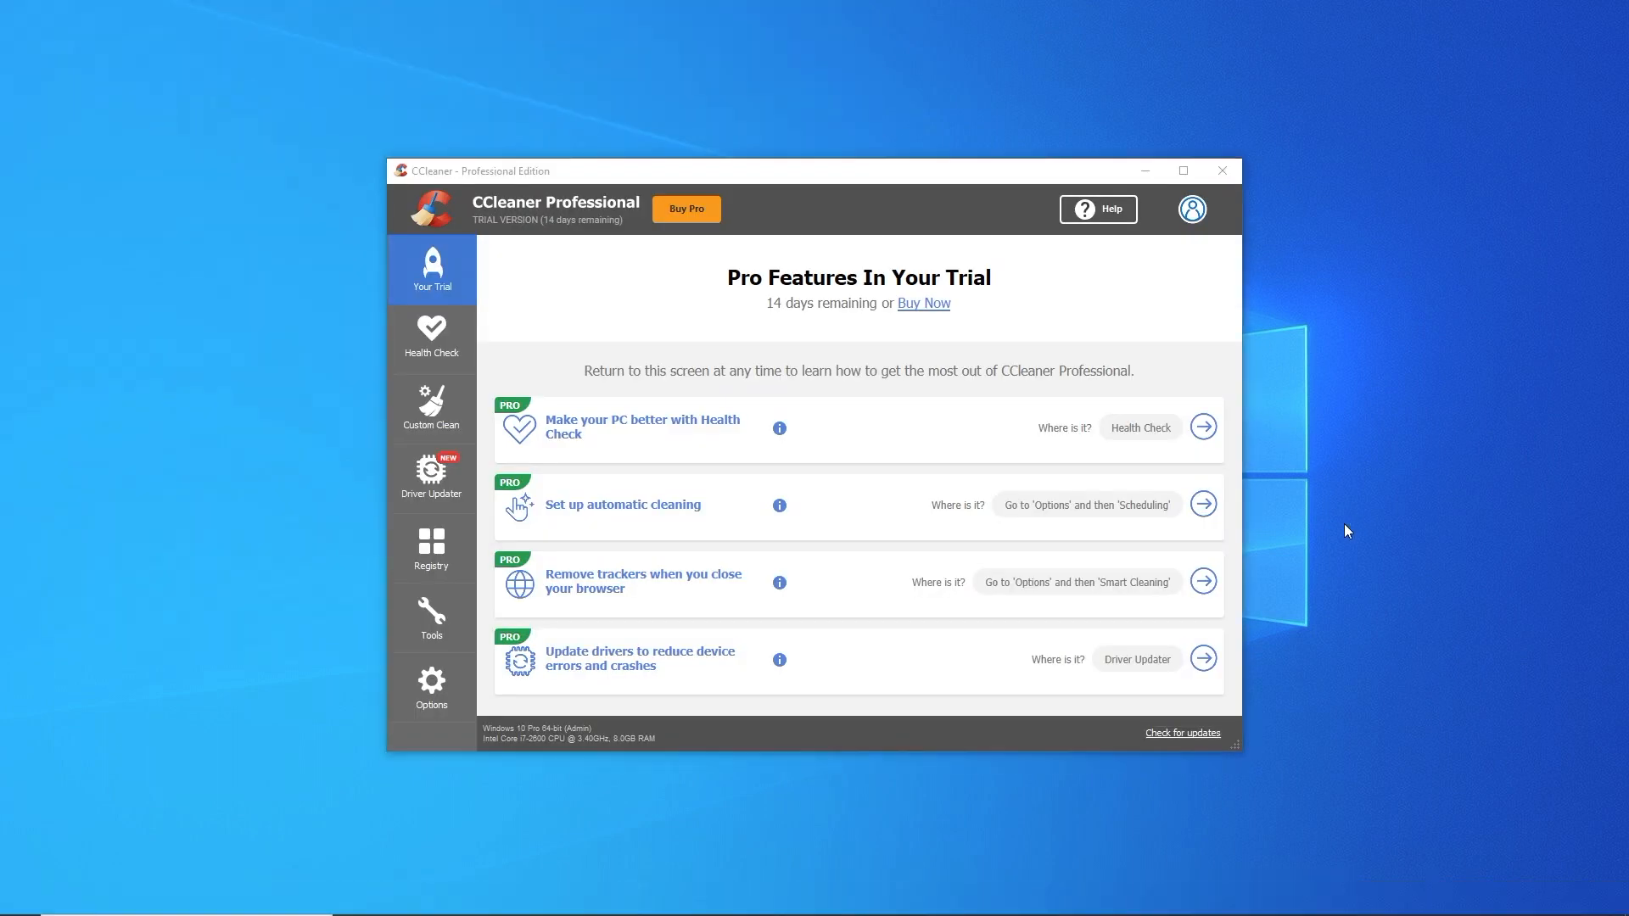
Run Custom Clean twice, skipping Google Chrome, removing about 1,107 MB of junk
left_click(430, 408)
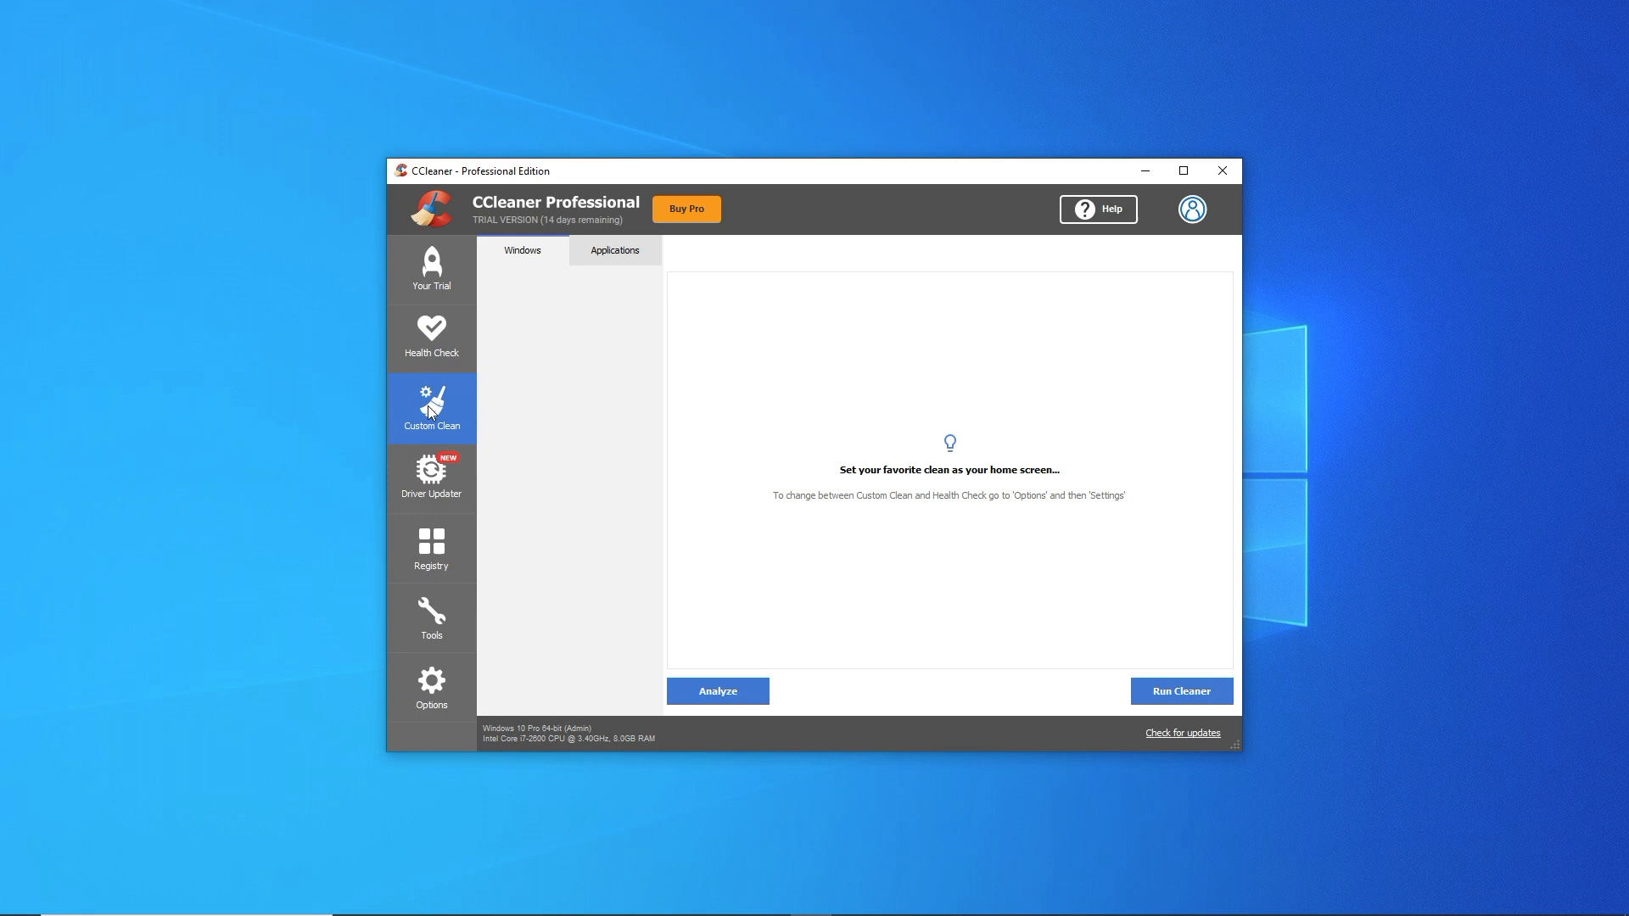
left_click(430, 617)
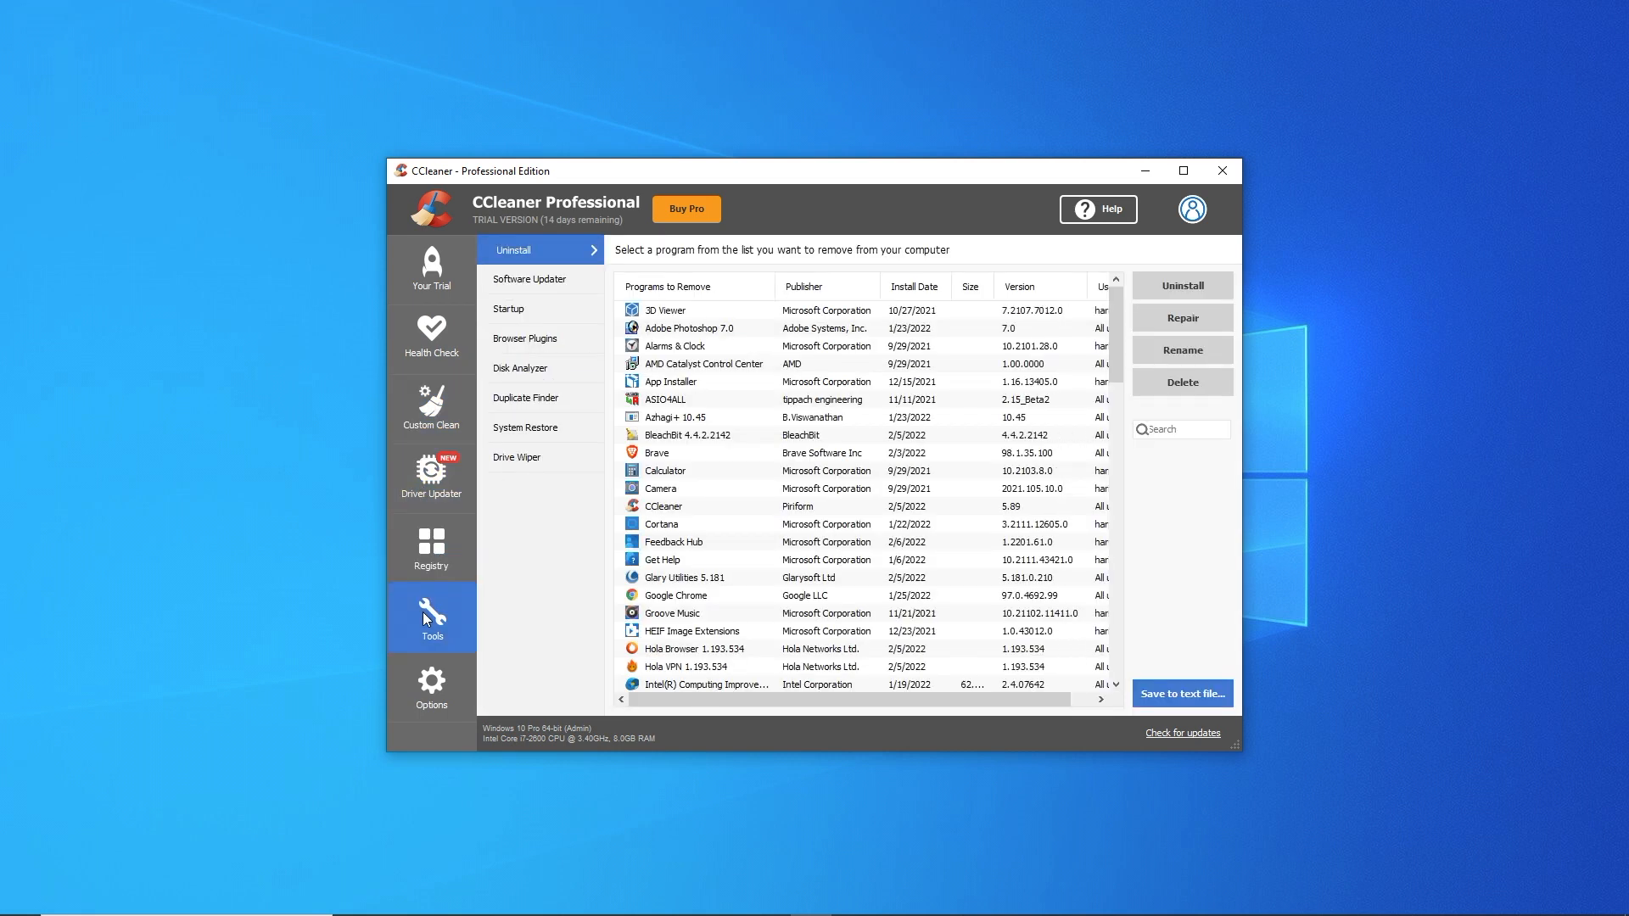
left_click(430, 406)
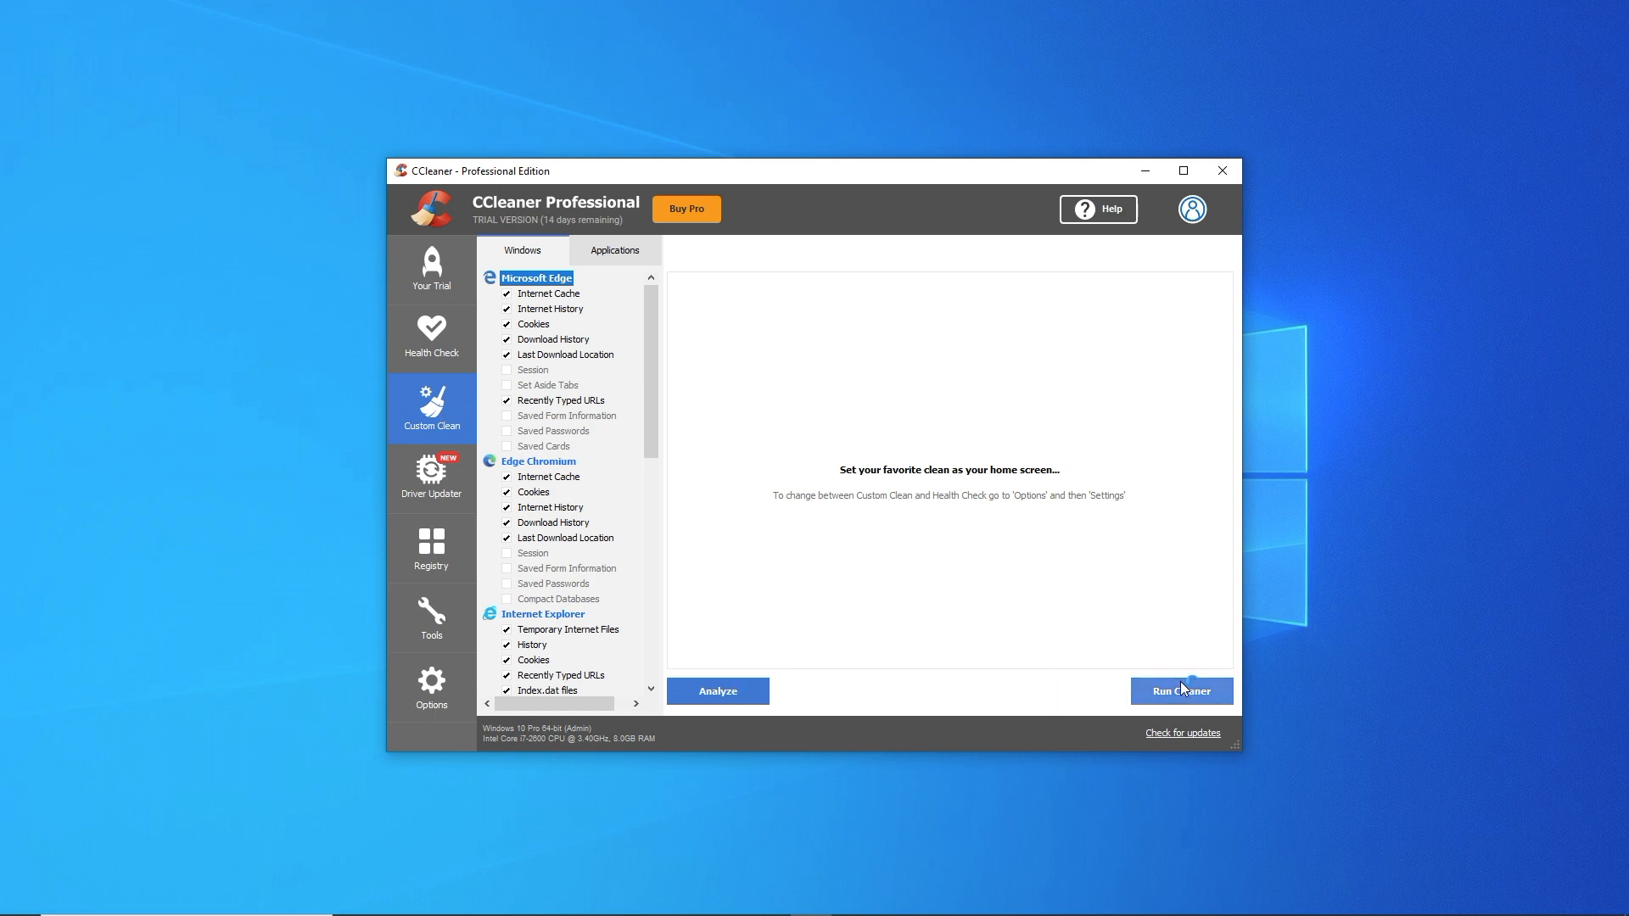
left_click(1180, 691)
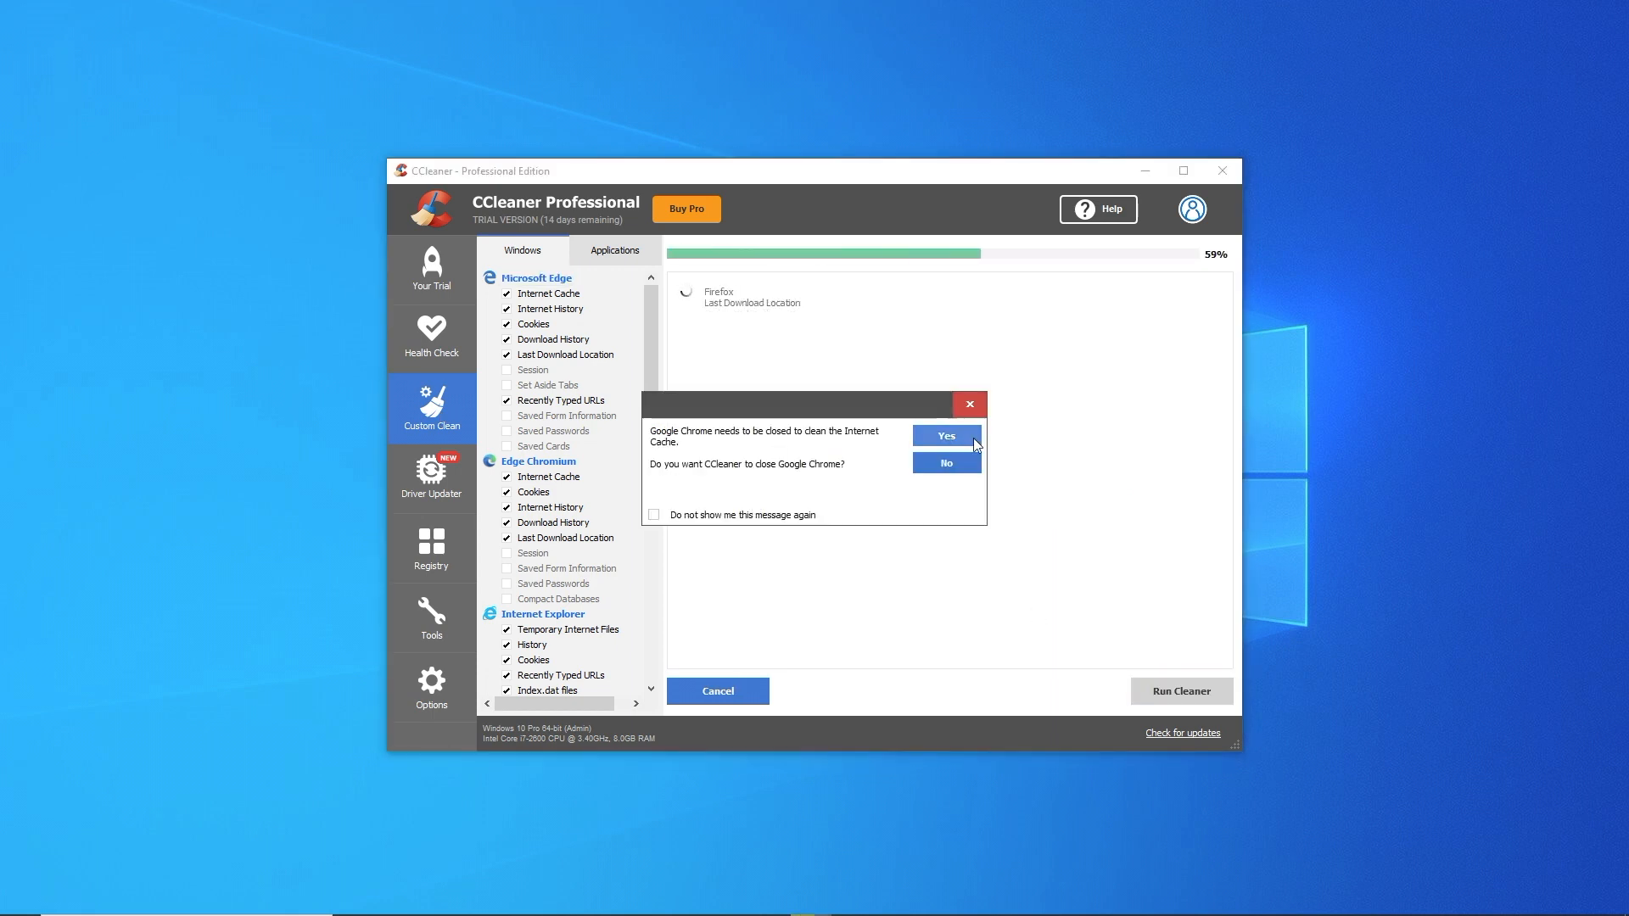
left_click(944, 463)
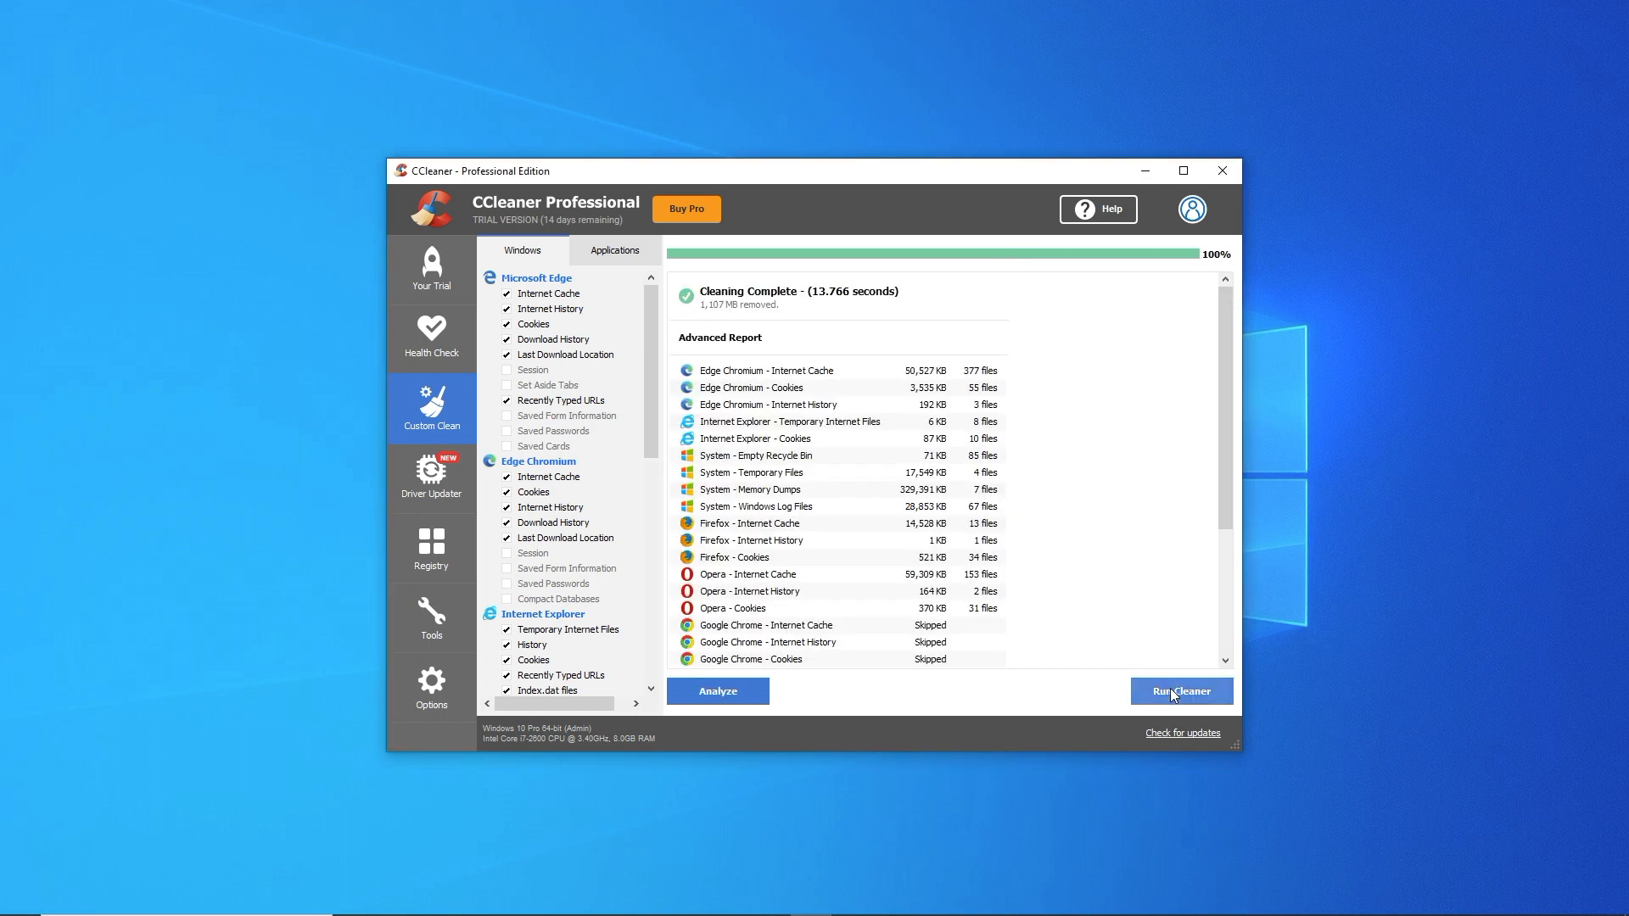
left_click(1180, 690)
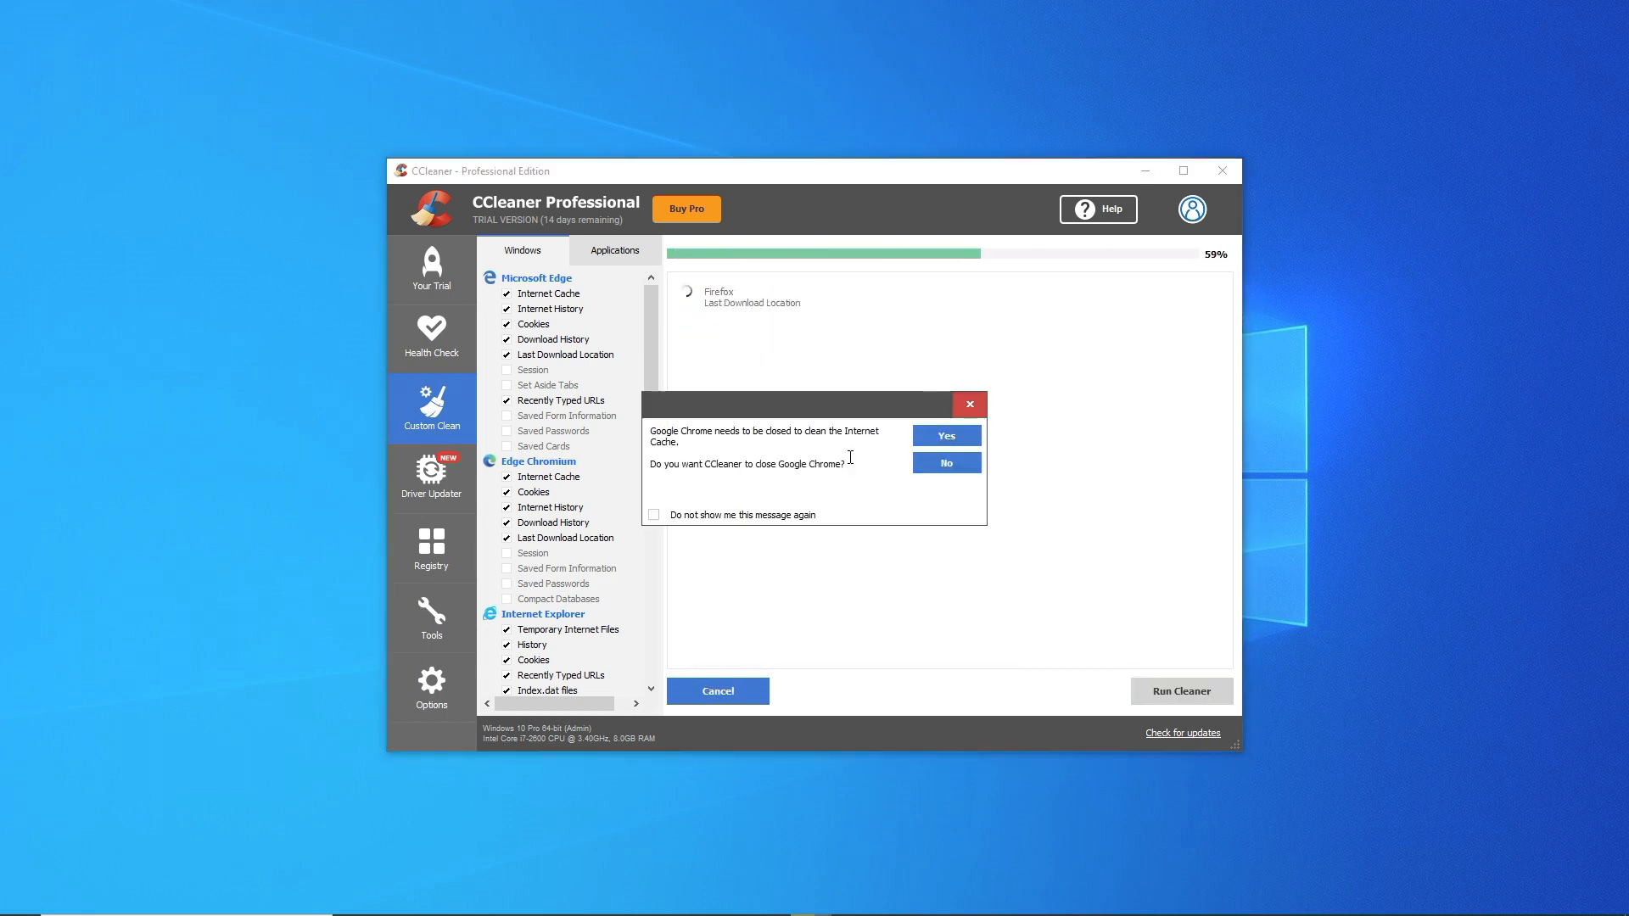
left_click(944, 462)
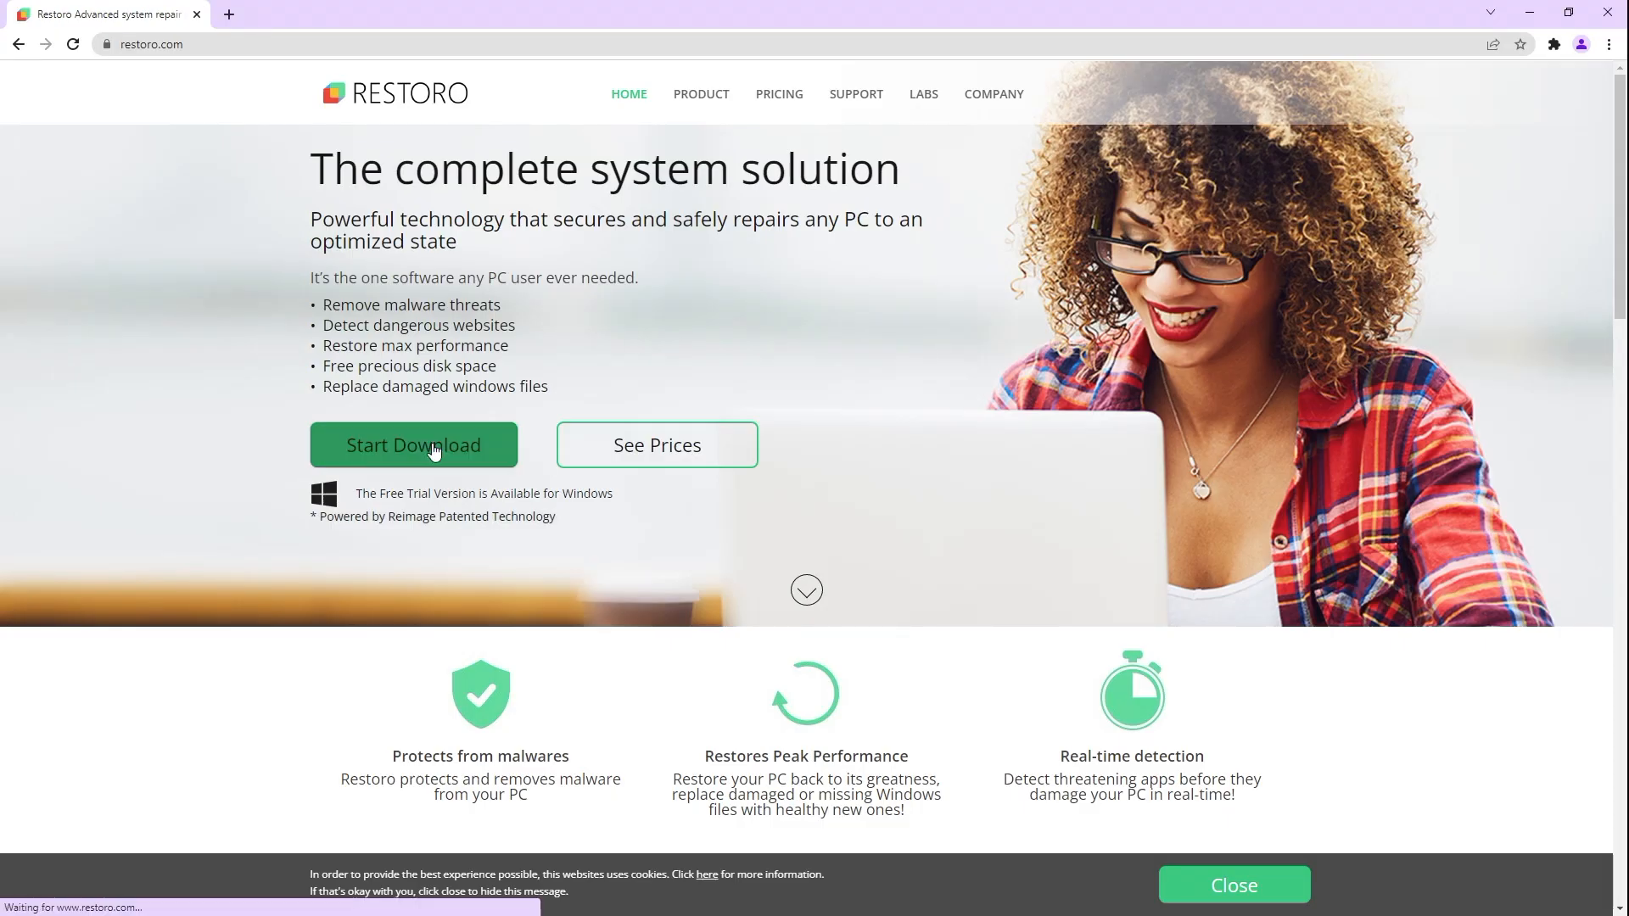
Download Restoro.exe from restoro.com and launch the installer from the download bar
left_click(413, 444)
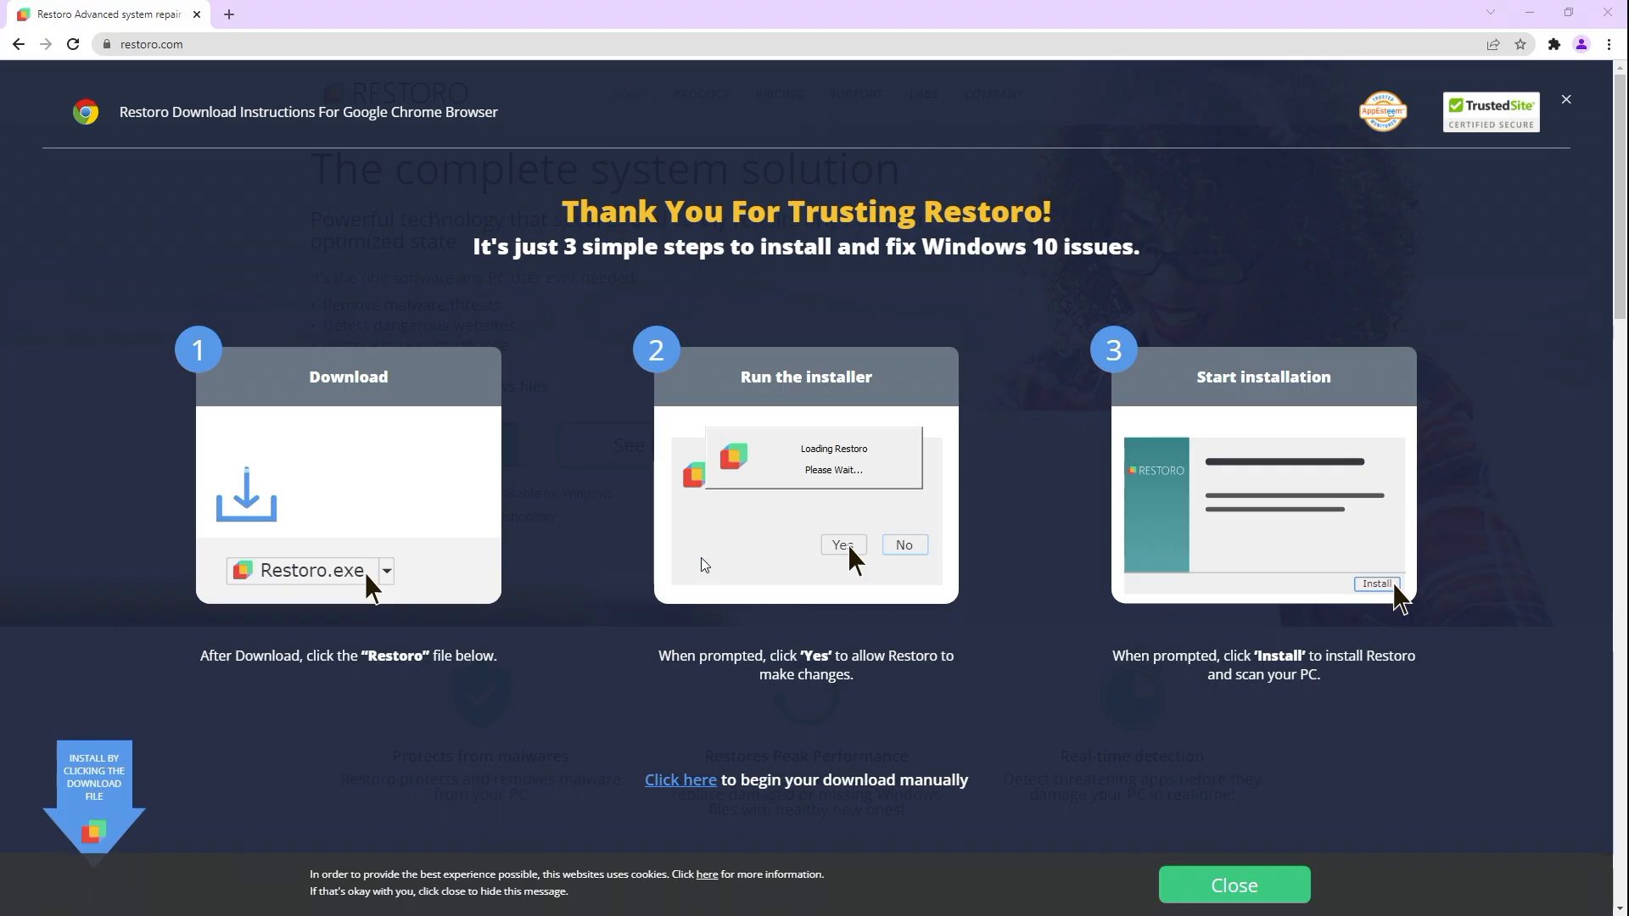
left_click(842, 545)
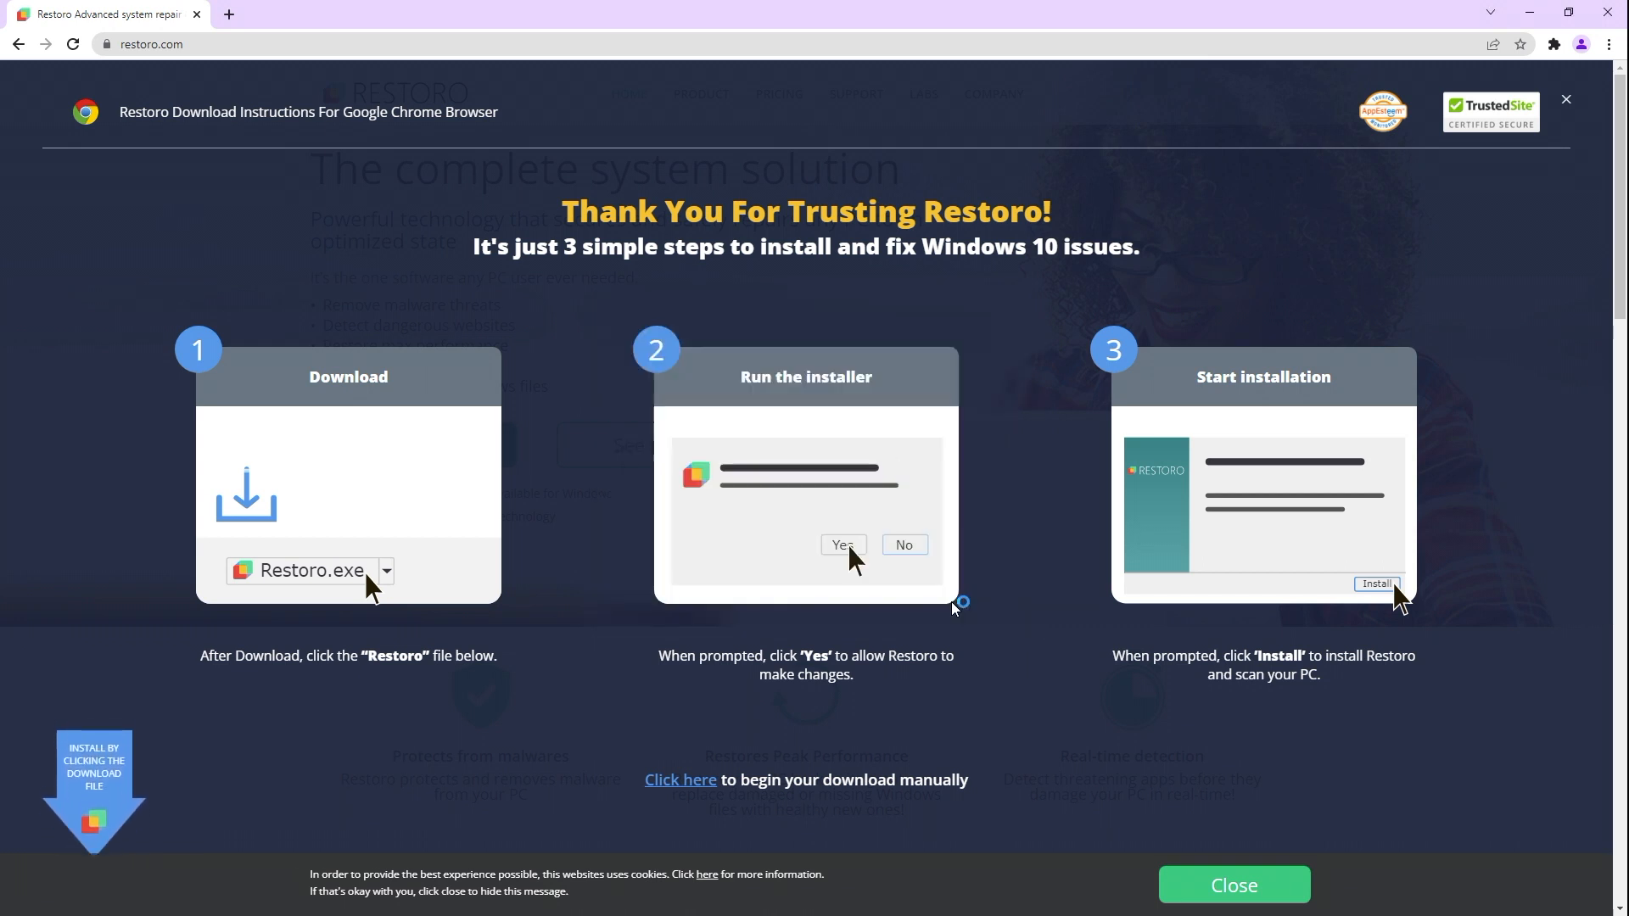
left_click(843, 544)
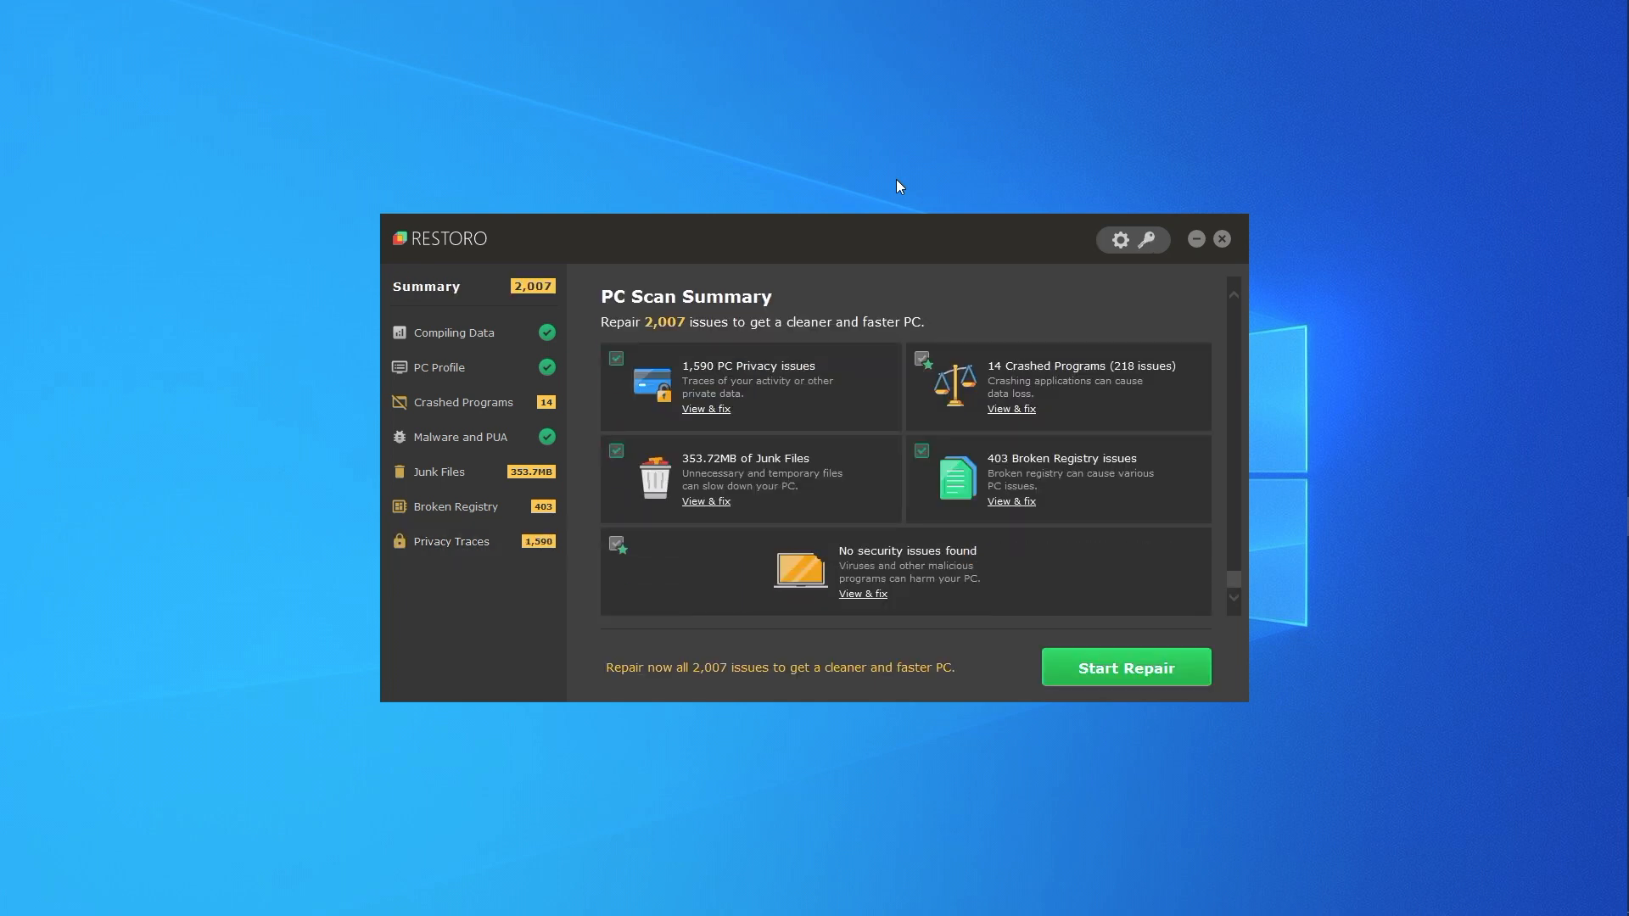
mouse_move(449, 351)
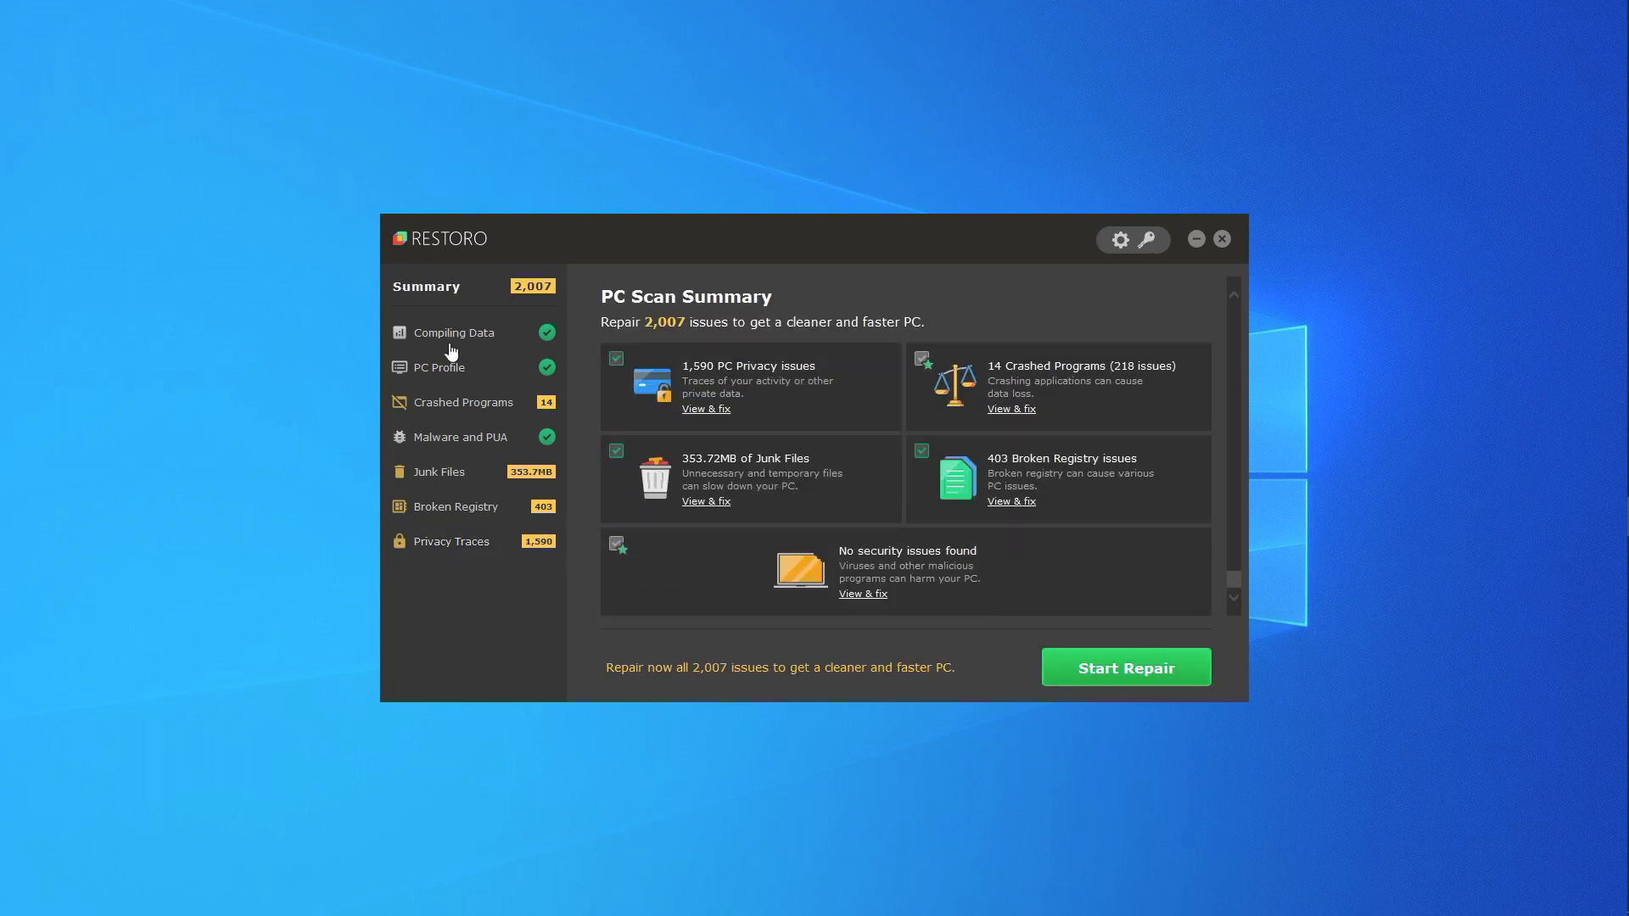
scroll("down", 3)
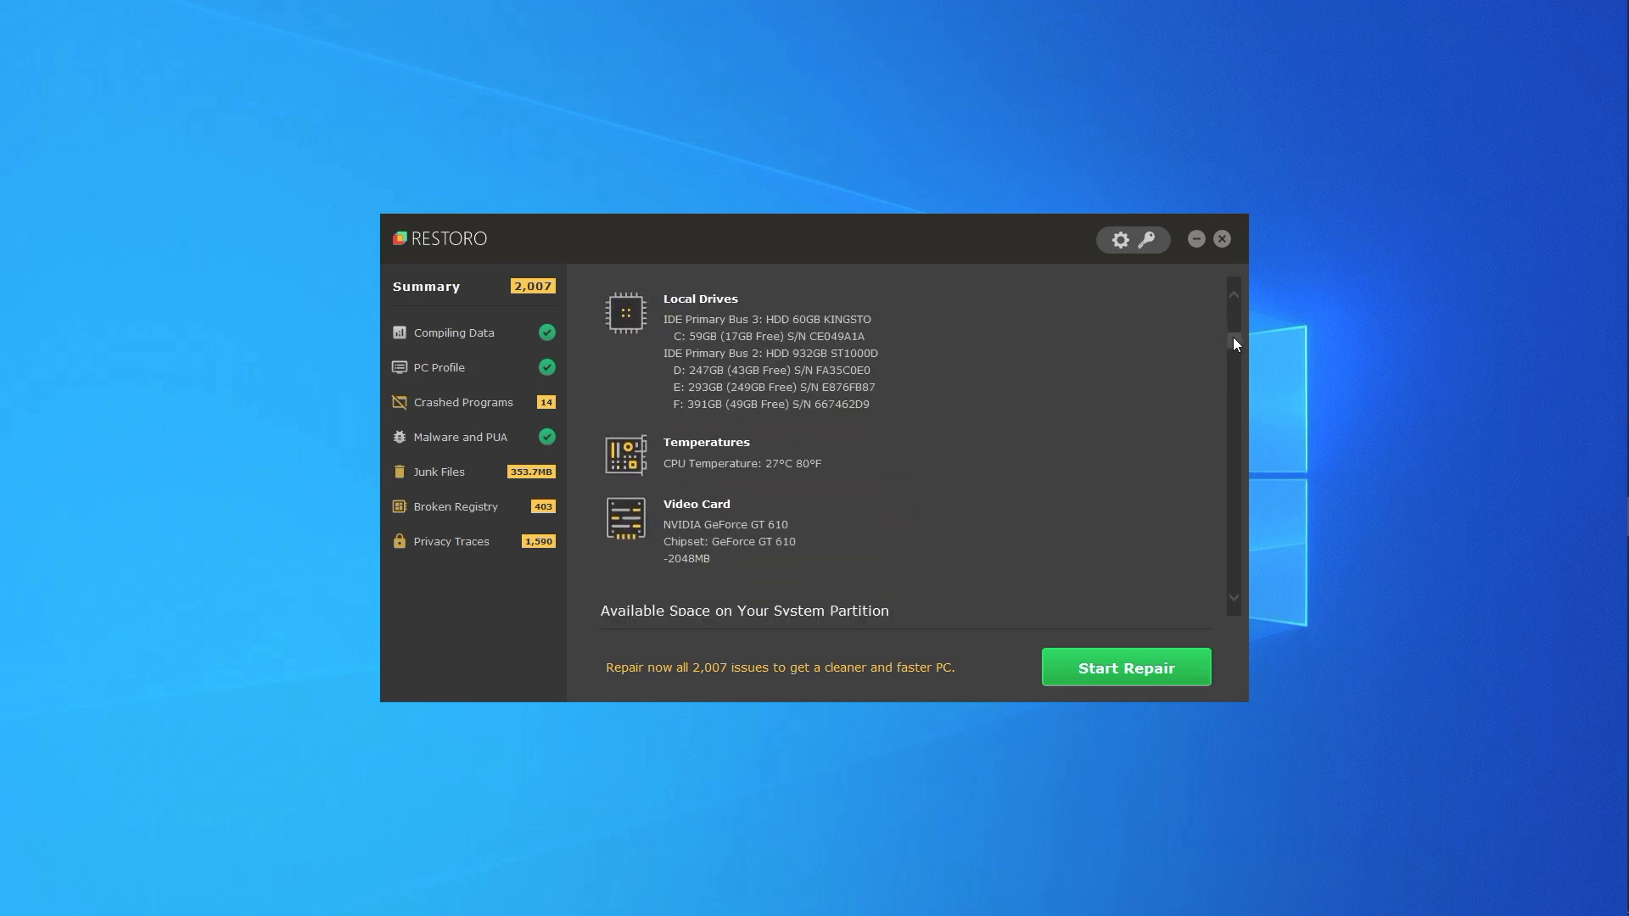
left_click(464, 402)
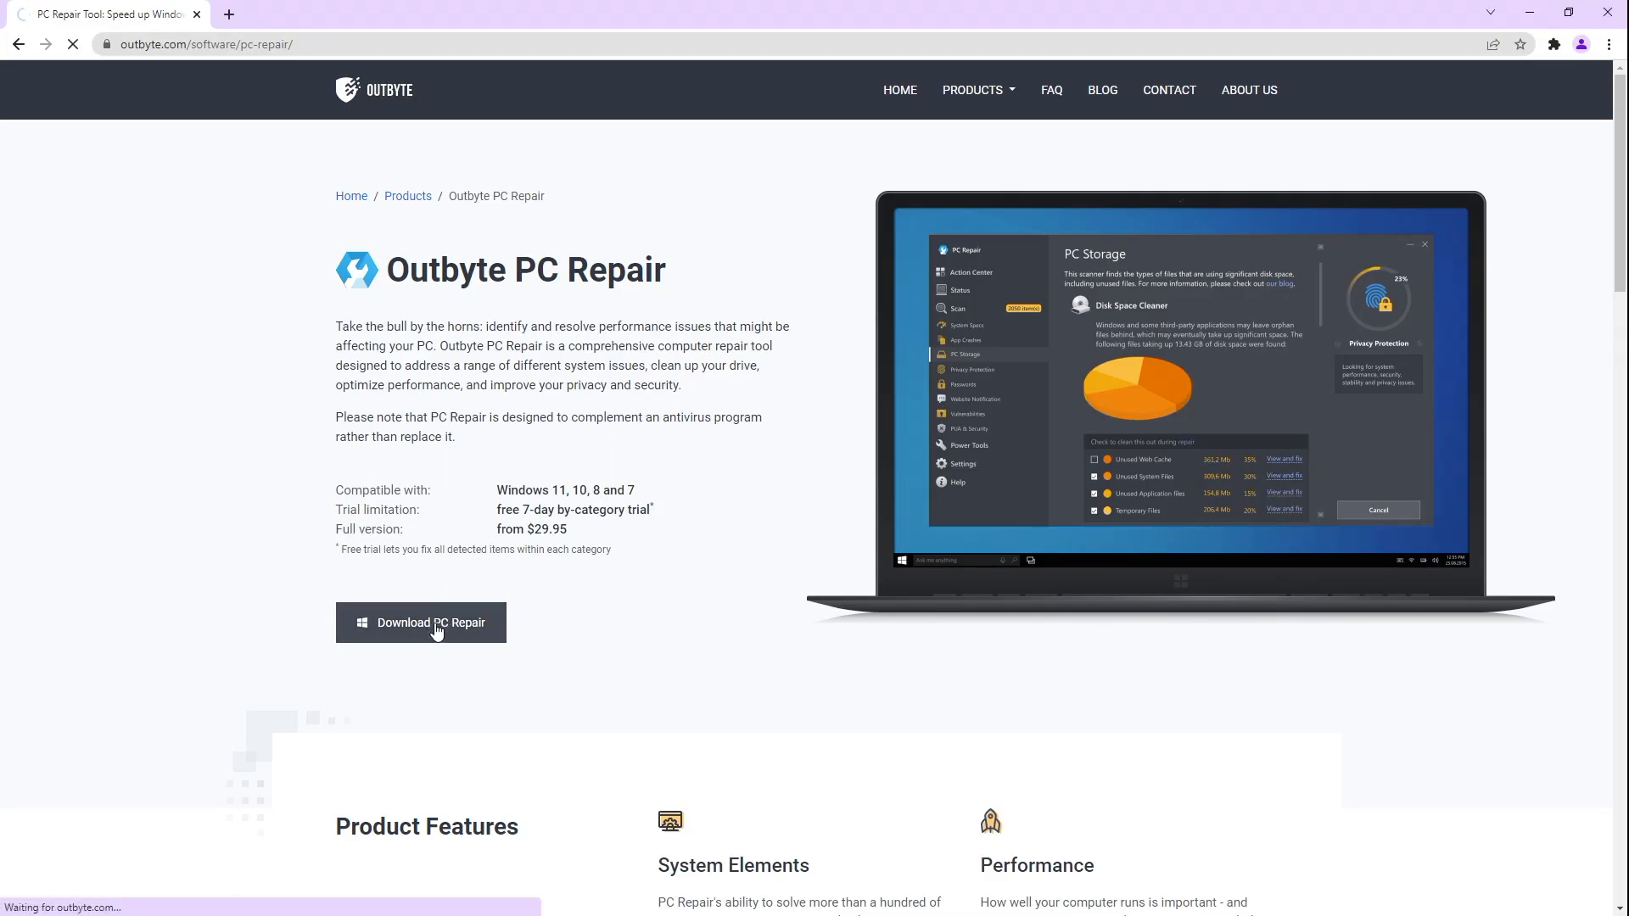
Download and install Outbyte PC Repair with 'Launch PC Repair and scan PC' checked
left_click(421, 622)
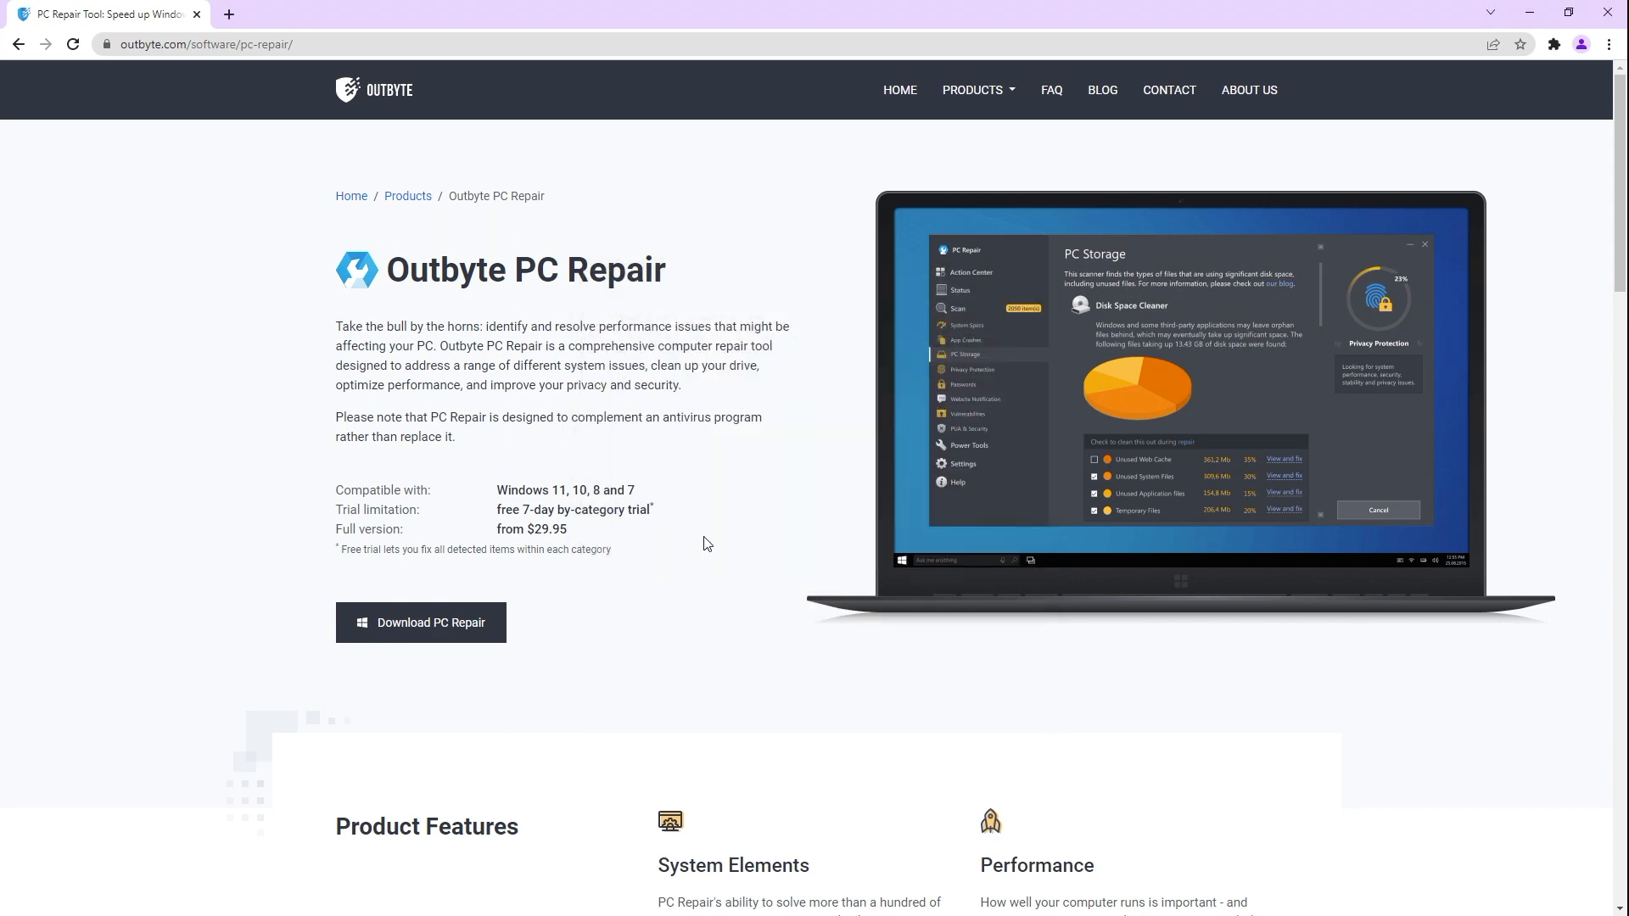
left_click(421, 622)
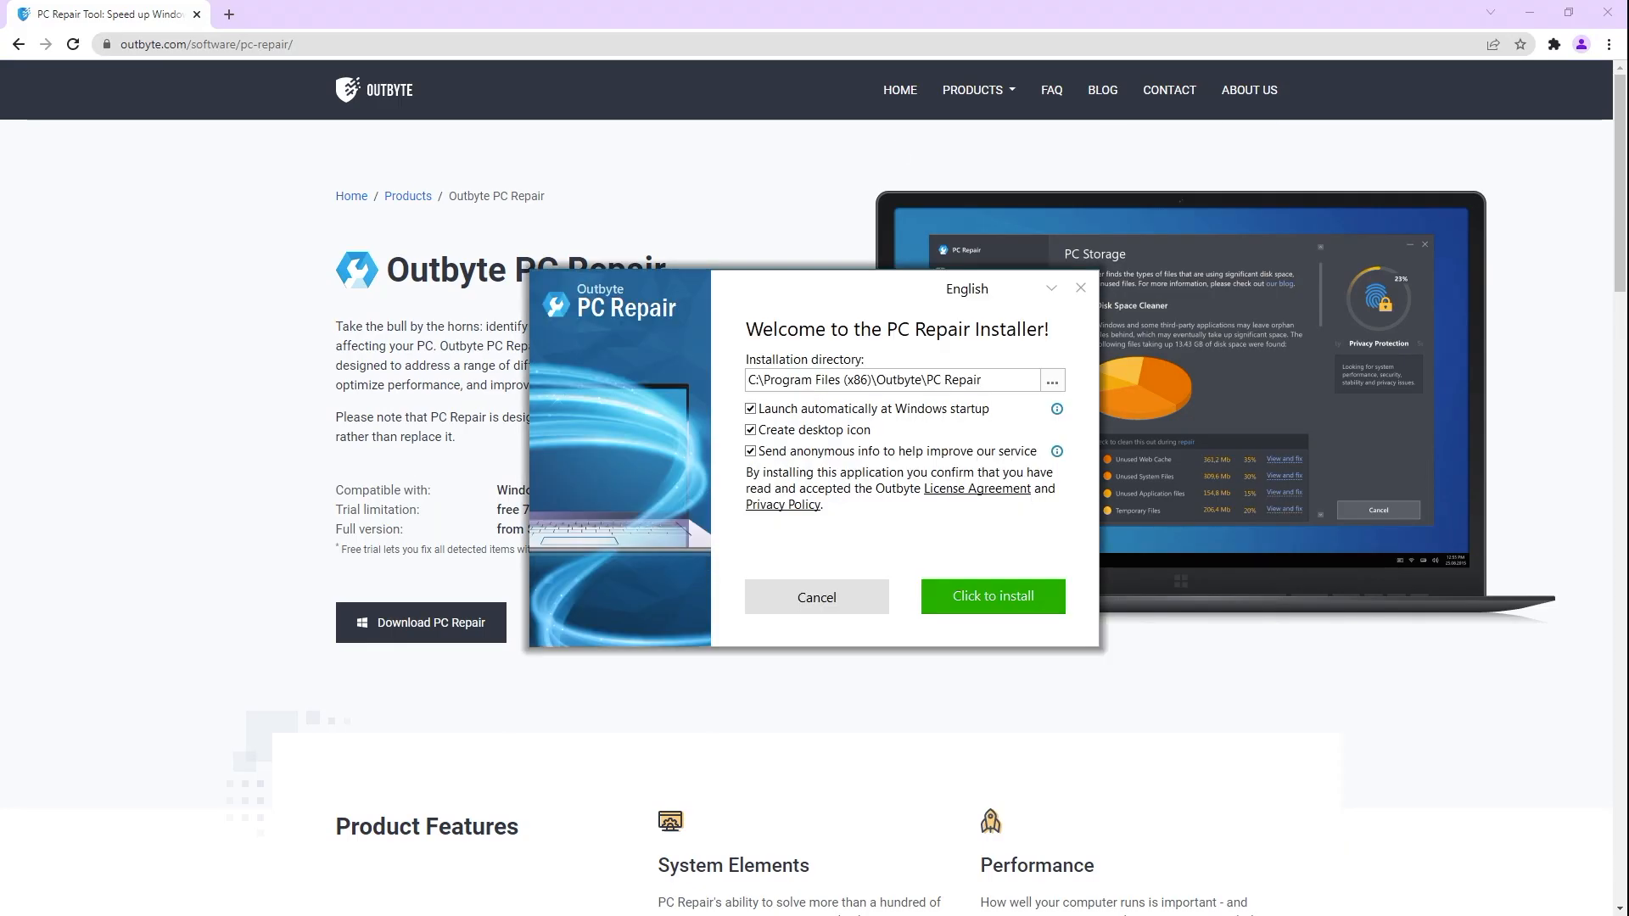
left_click(991, 596)
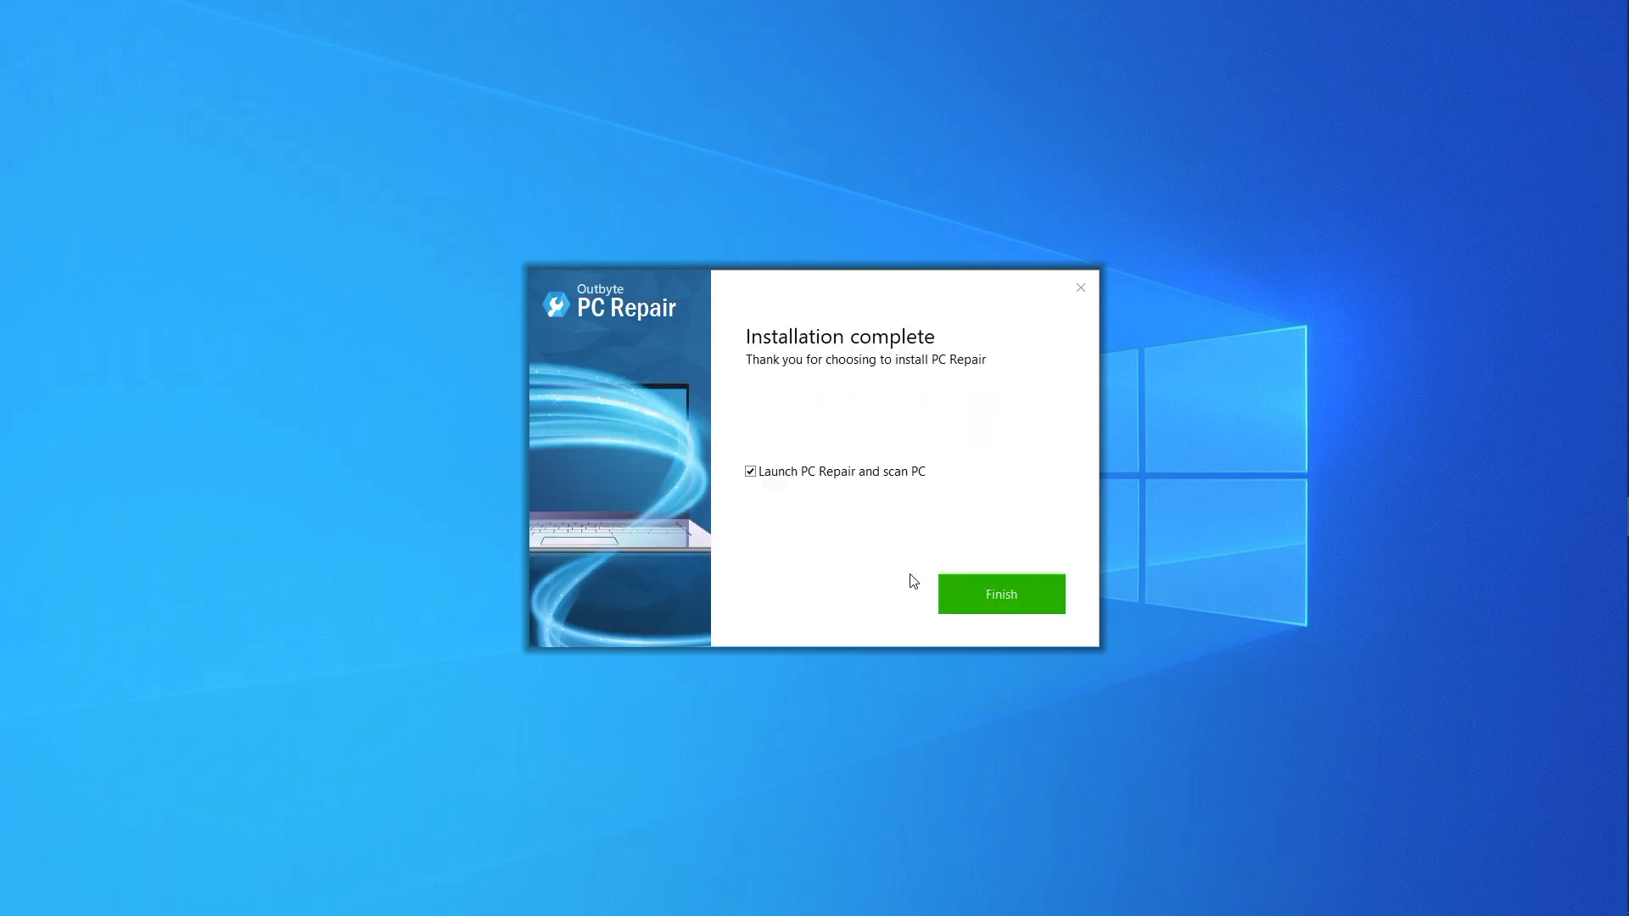
left_click(999, 594)
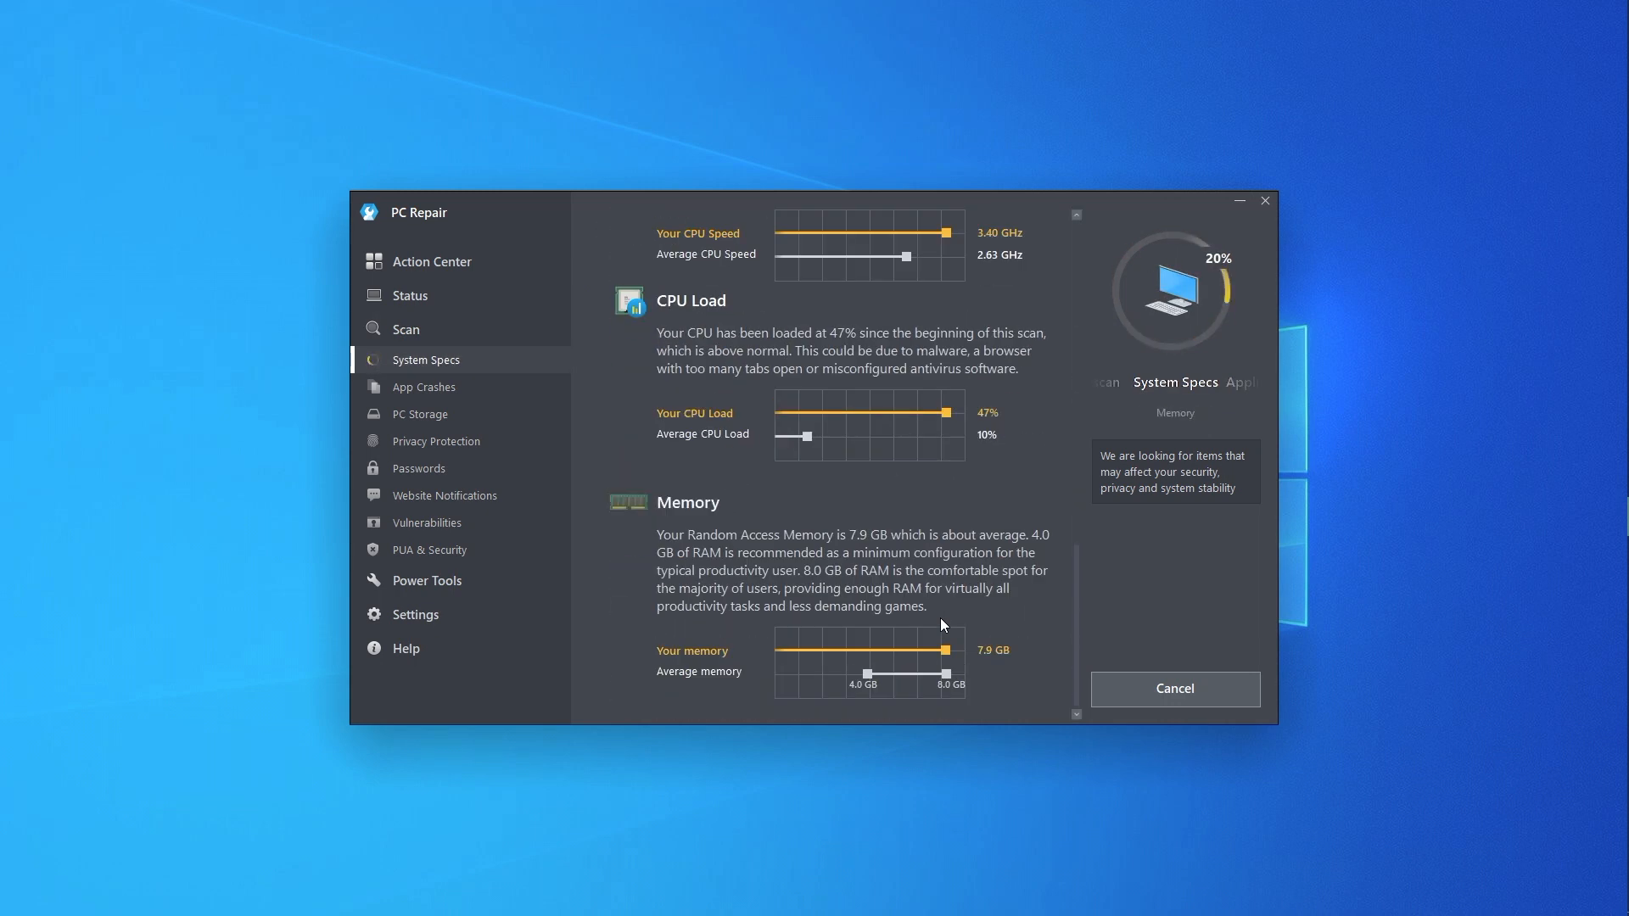
Scroll System Specs past CPU Load and Memory to Free Disk Space and Real Time Boost
scroll("down", 3)
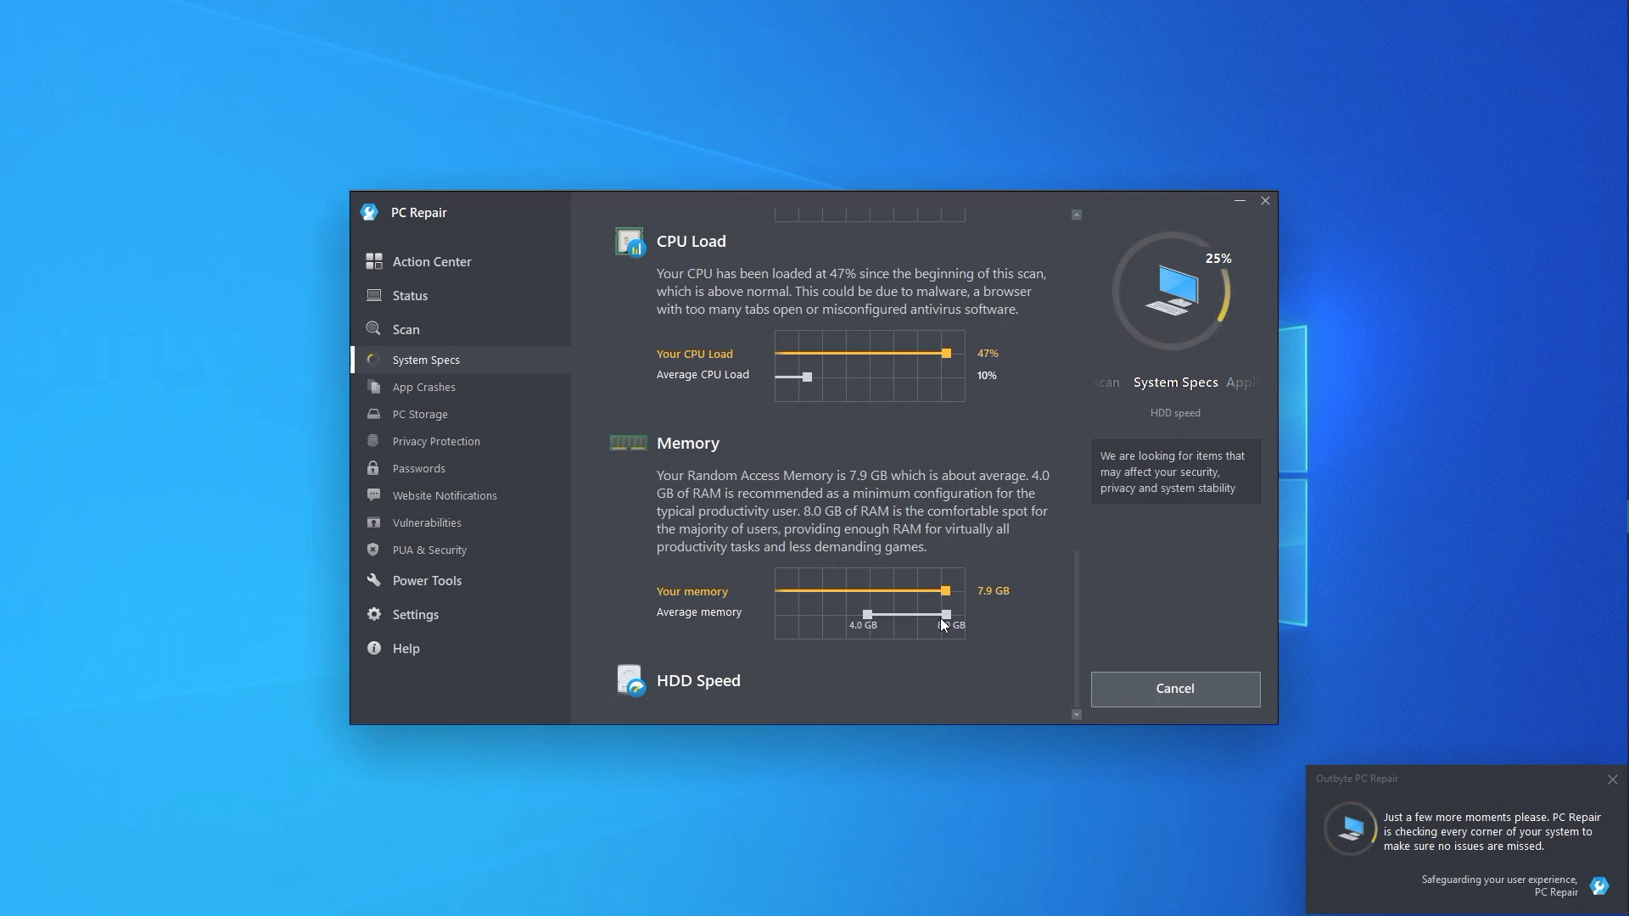
scroll("down", 3)
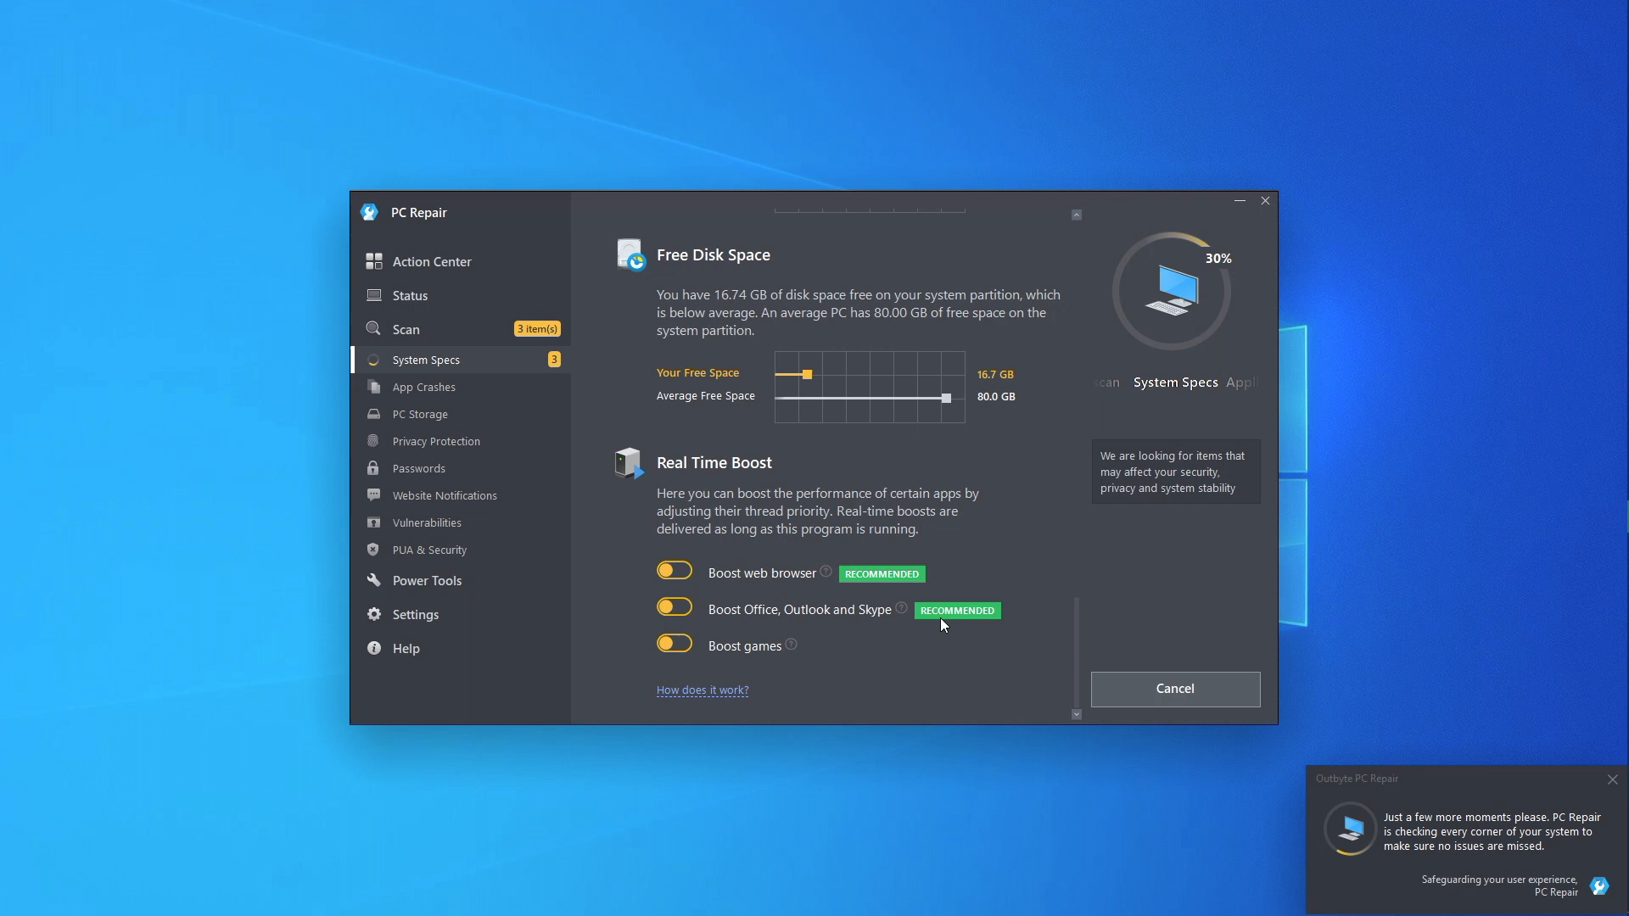